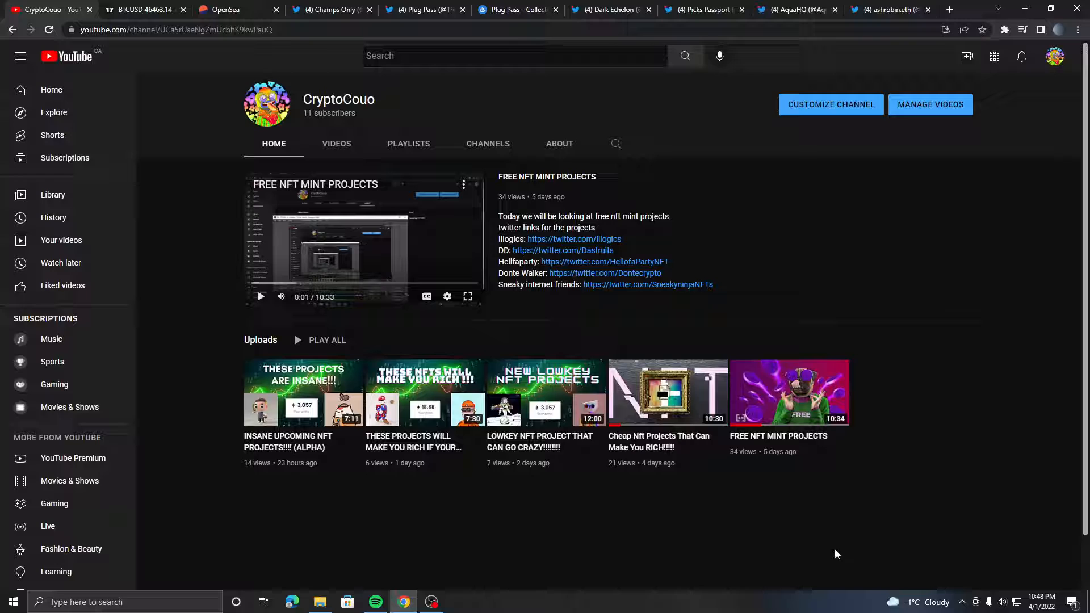
- Switch to the BTCUSD TradingView tab showing the daily Bitcoin price chart
left_click(142, 10)
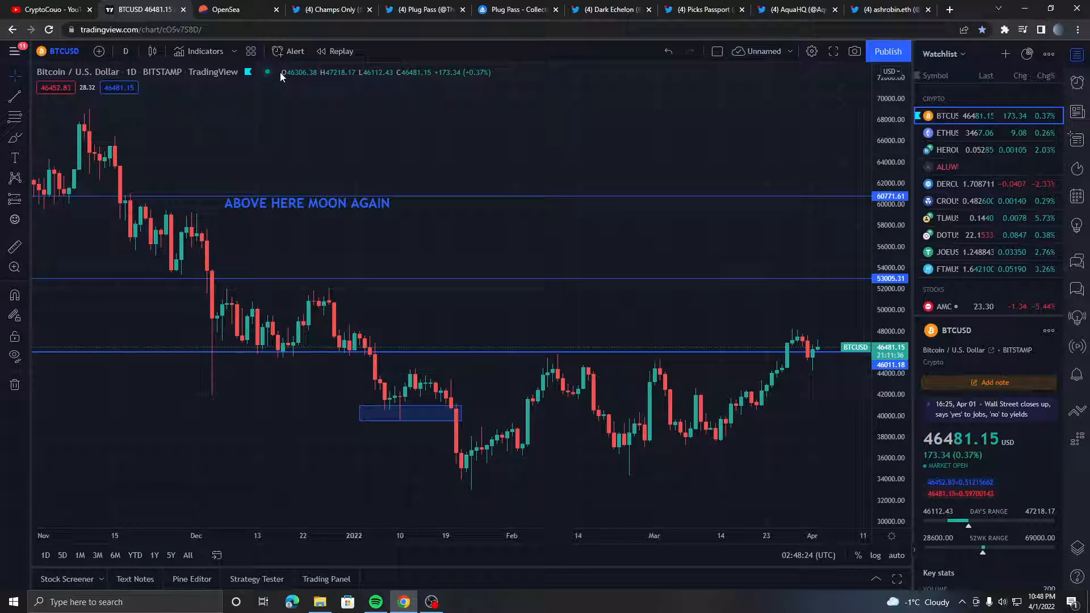
- Switch the TradingView chart to ETHUSD, then go to the Dune OpenSea volume dashboard
left_click(947, 133)
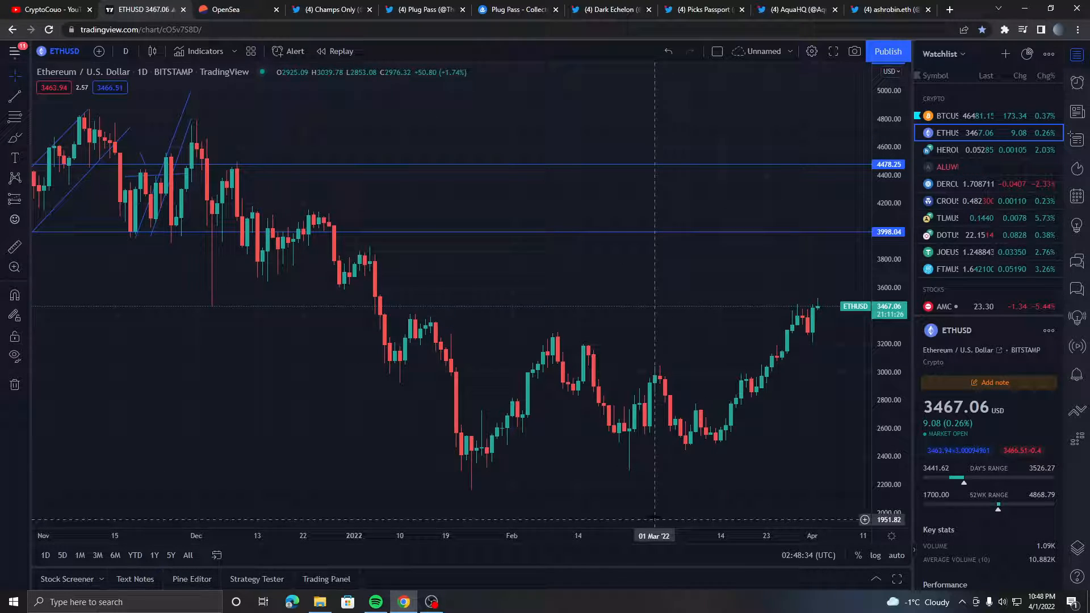
mouse_move(817, 362)
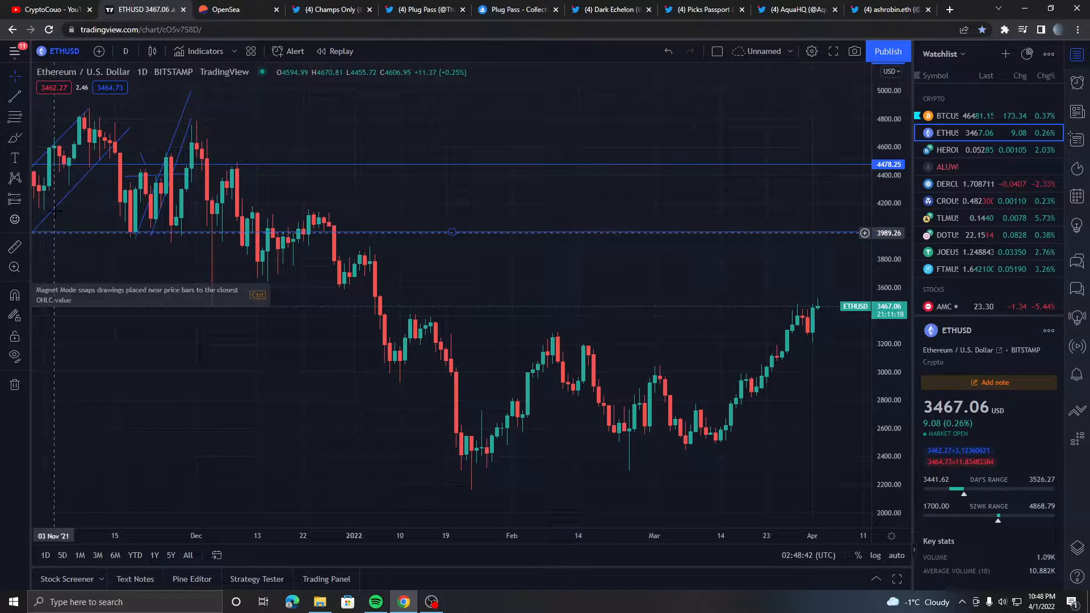
left_click(225, 9)
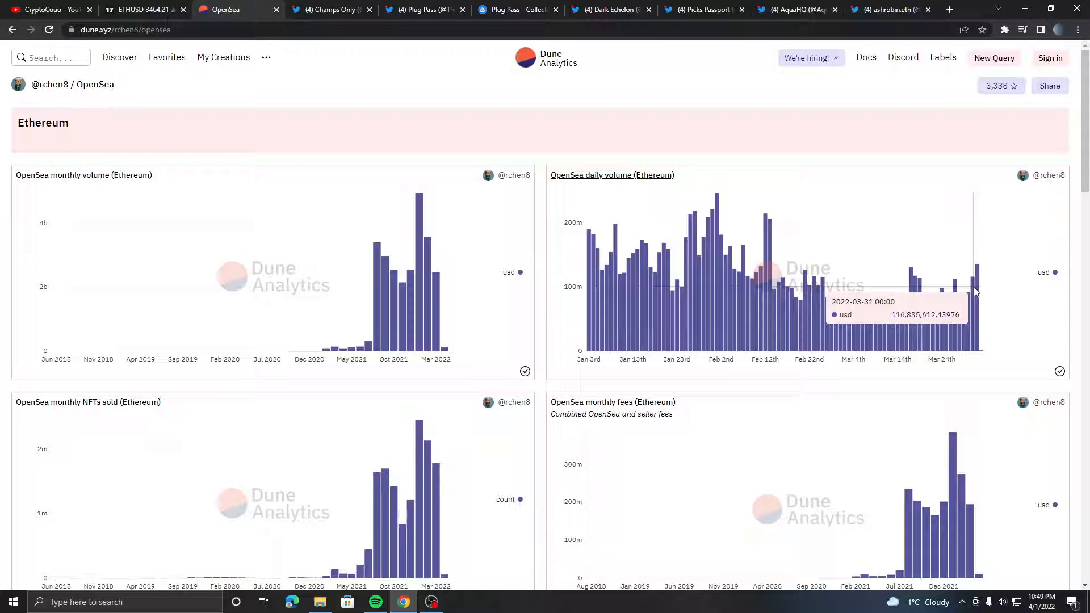
- Switch to the Champs Only Twitter profile with its pinned announcement
left_click(330, 9)
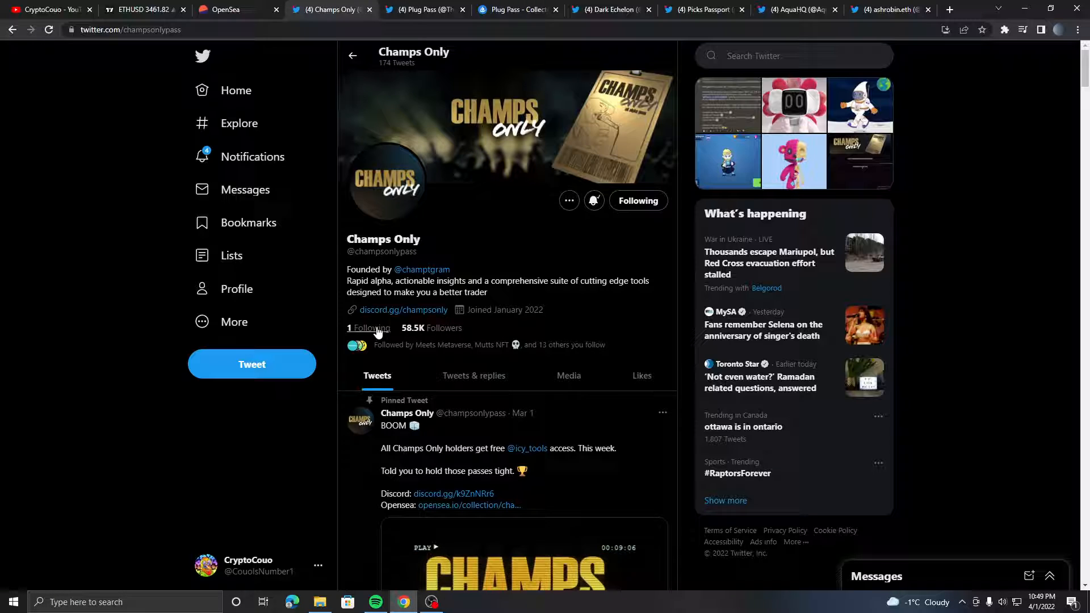
scroll("down", 3)
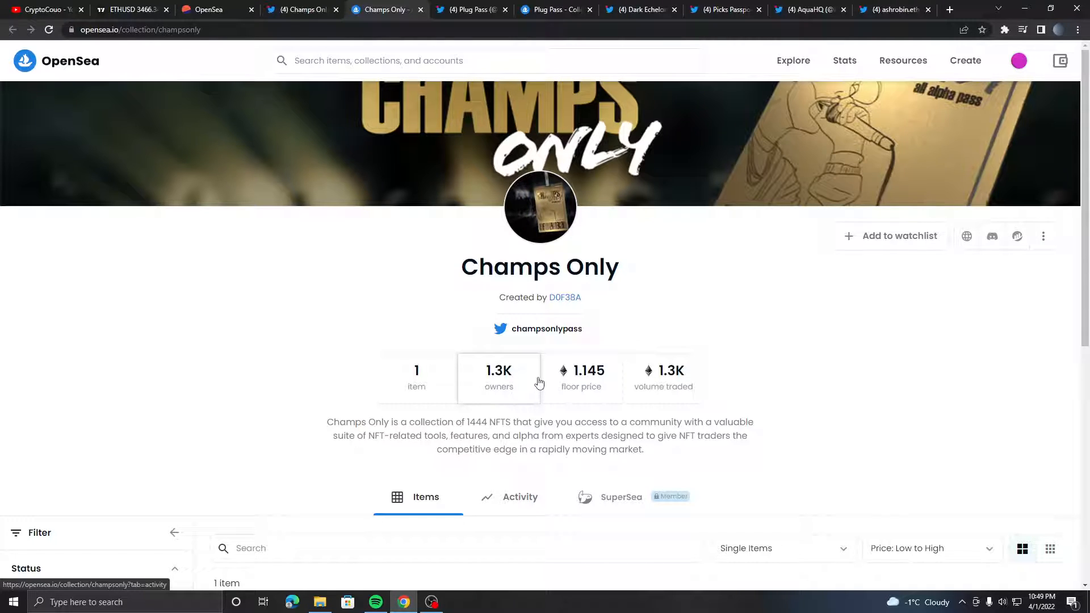
- Scroll the Champs Only OpenSea collection down to its single pass item (1.145 floor)
scroll("down", 3)
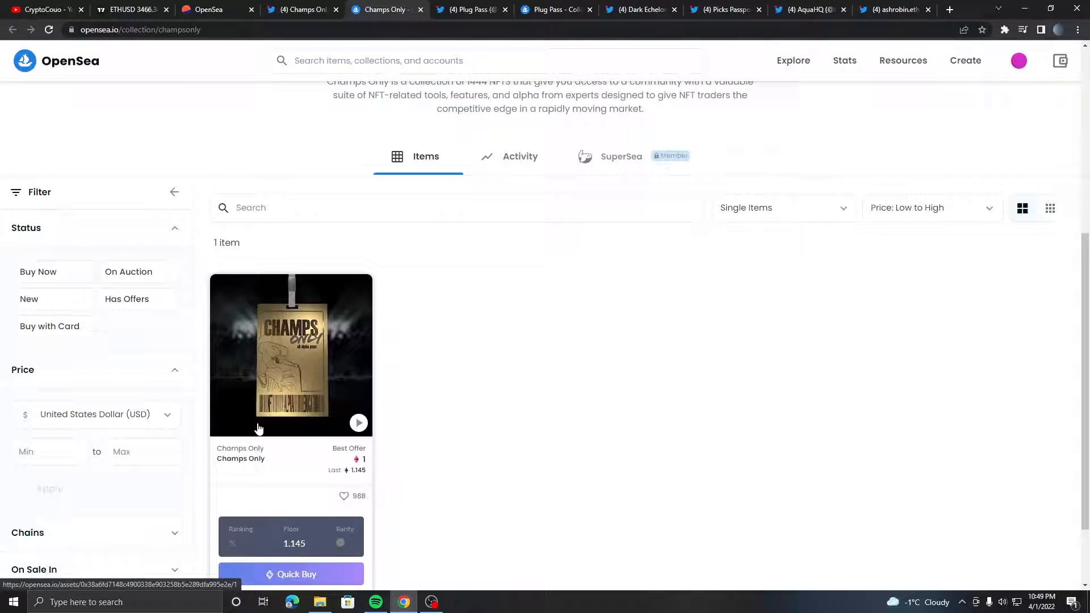
scroll("down", 3)
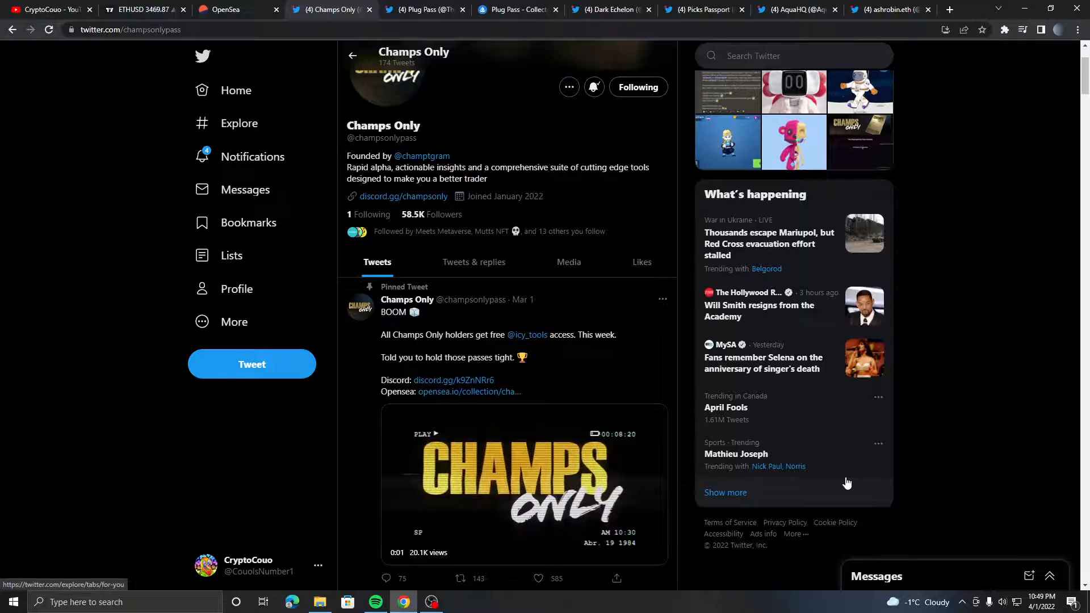
scroll("down", 3)
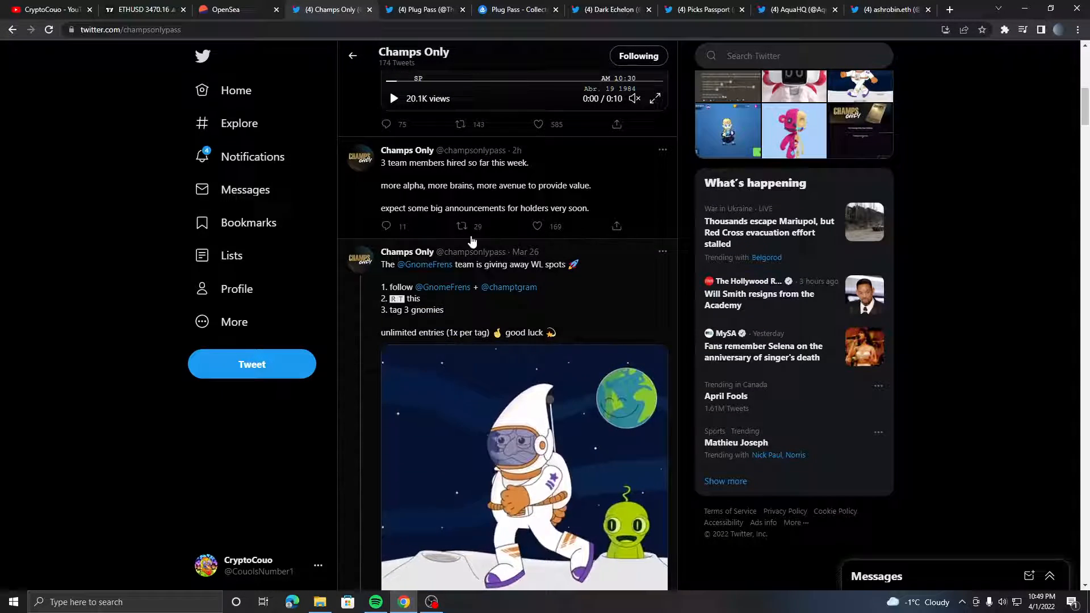
scroll("down", 3)
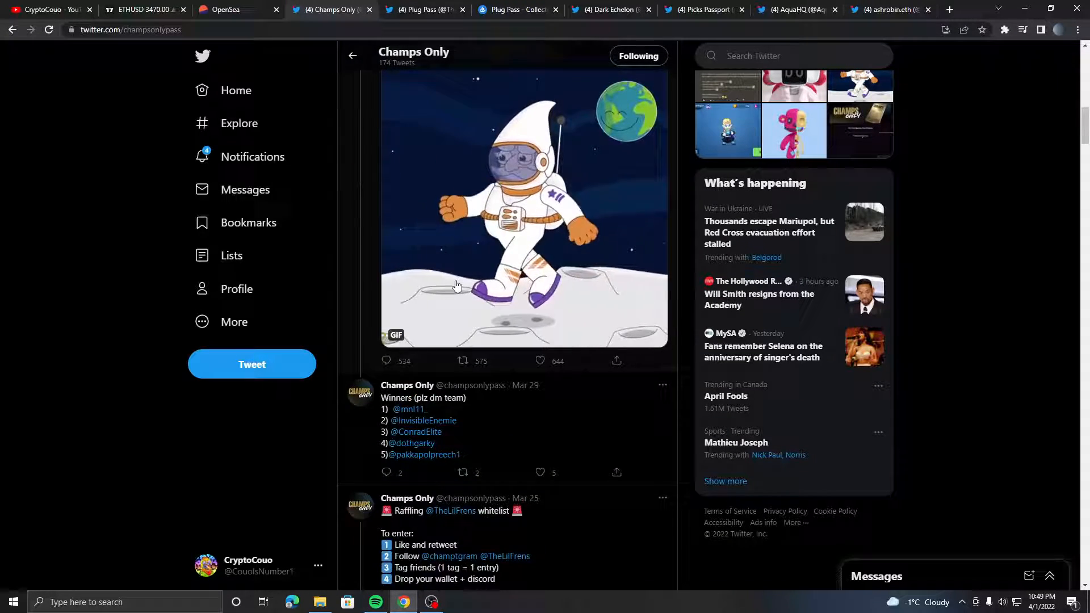
scroll("down", 3)
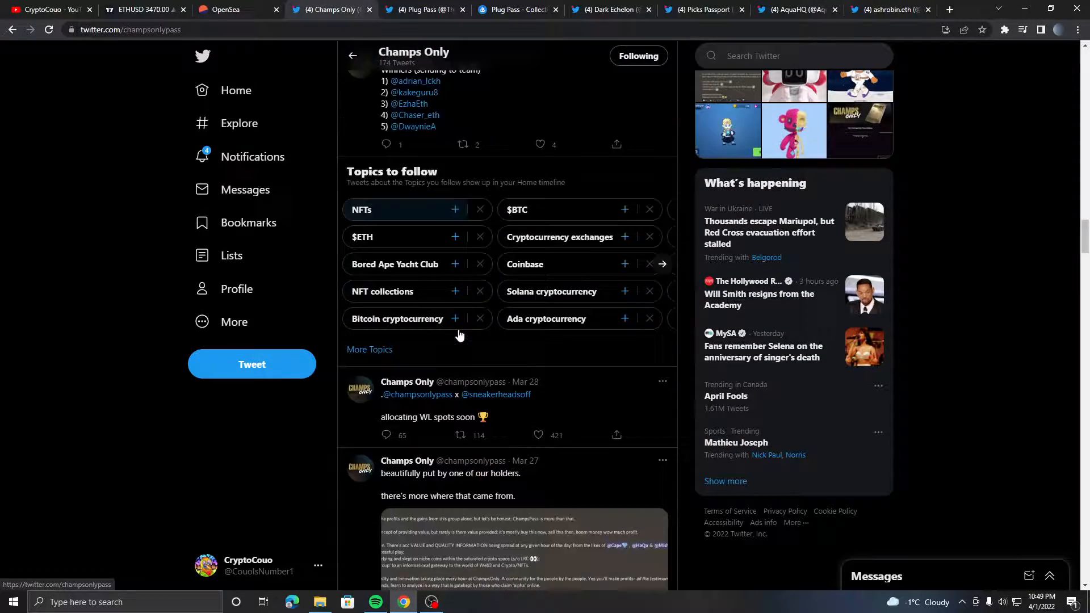
scroll("down", 3)
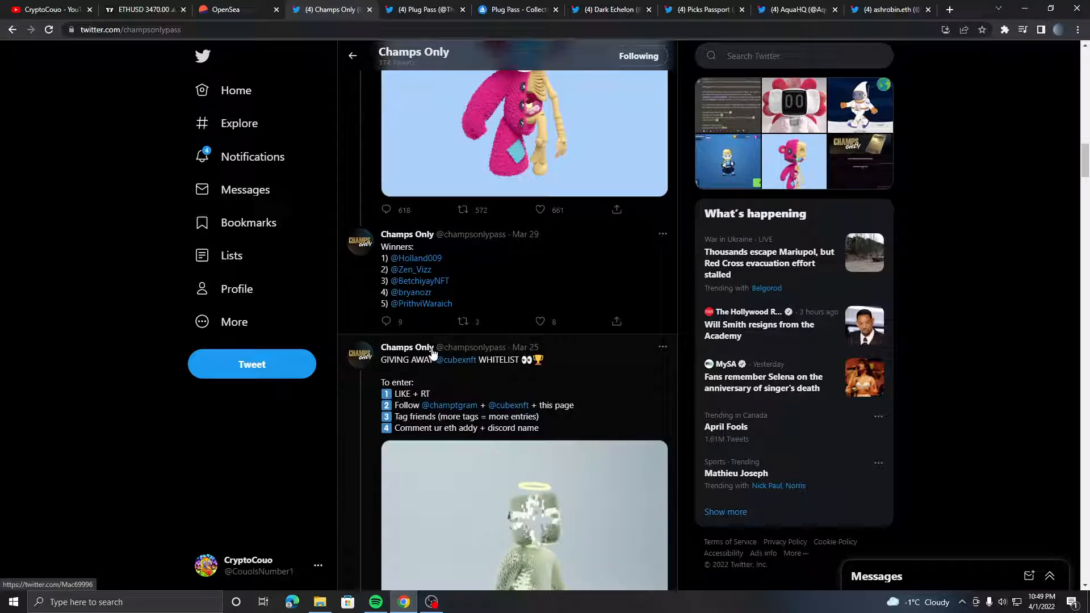
scroll("up", 3)
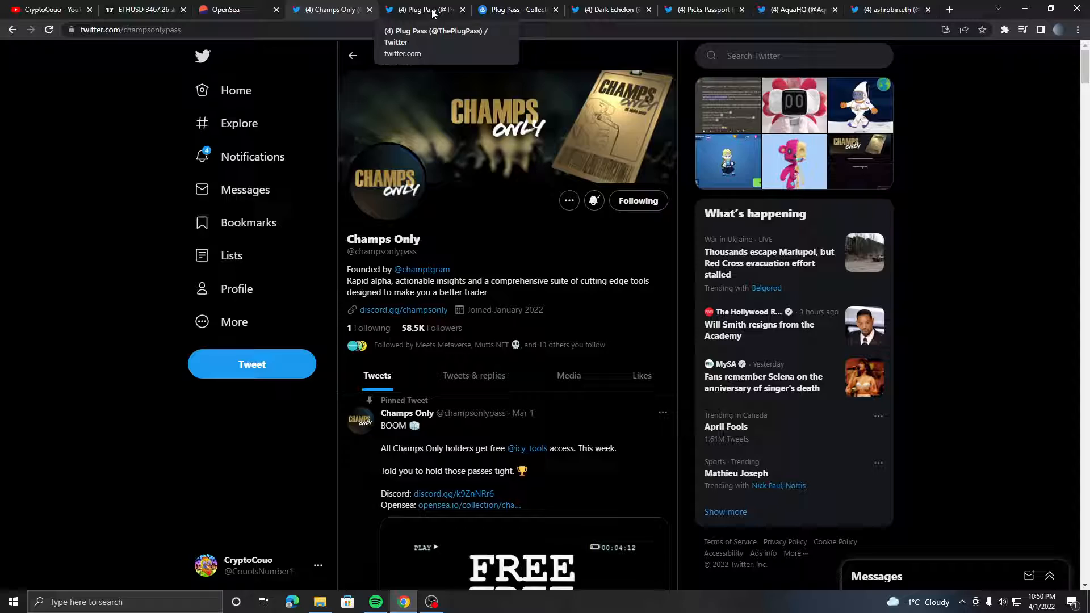
- Open the Plug Pass profile's OpenSea collection (1.25 floor, 846 owners), then return to Twitter
left_click(424, 9)
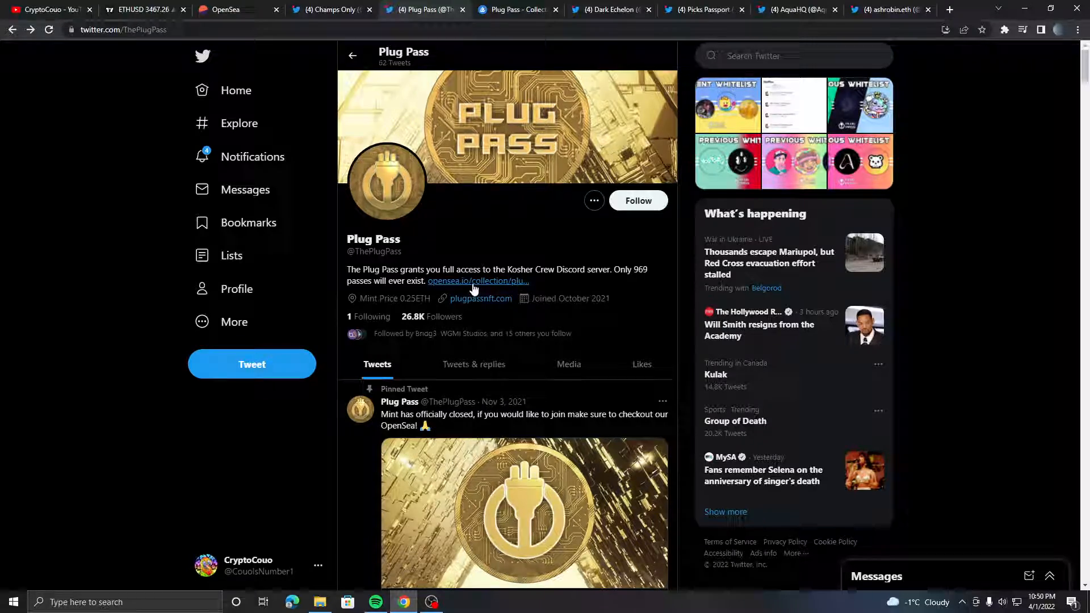
left_click(477, 281)
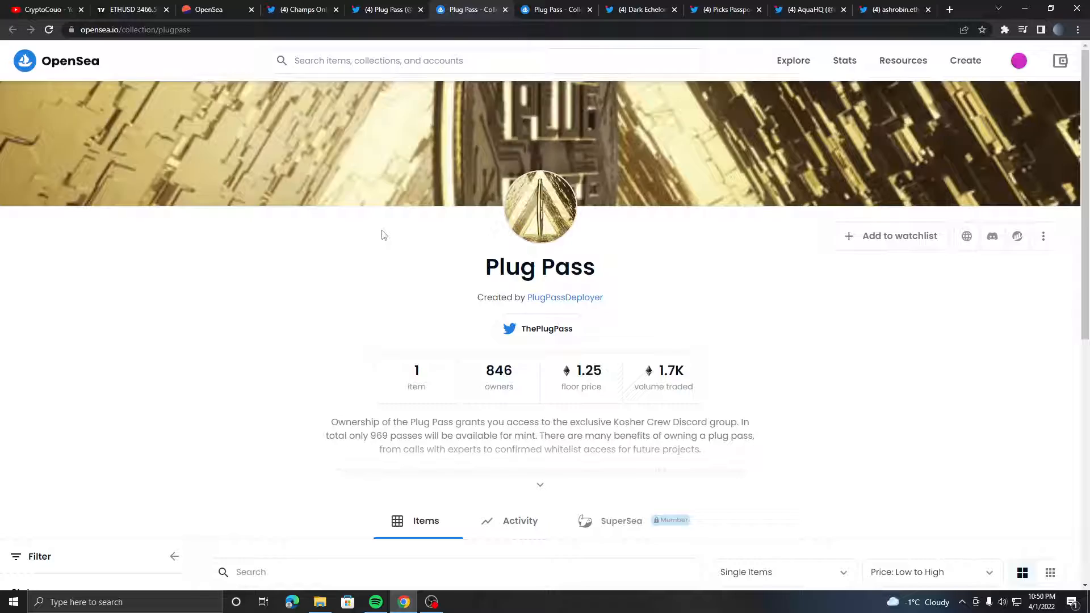
left_click(472, 9)
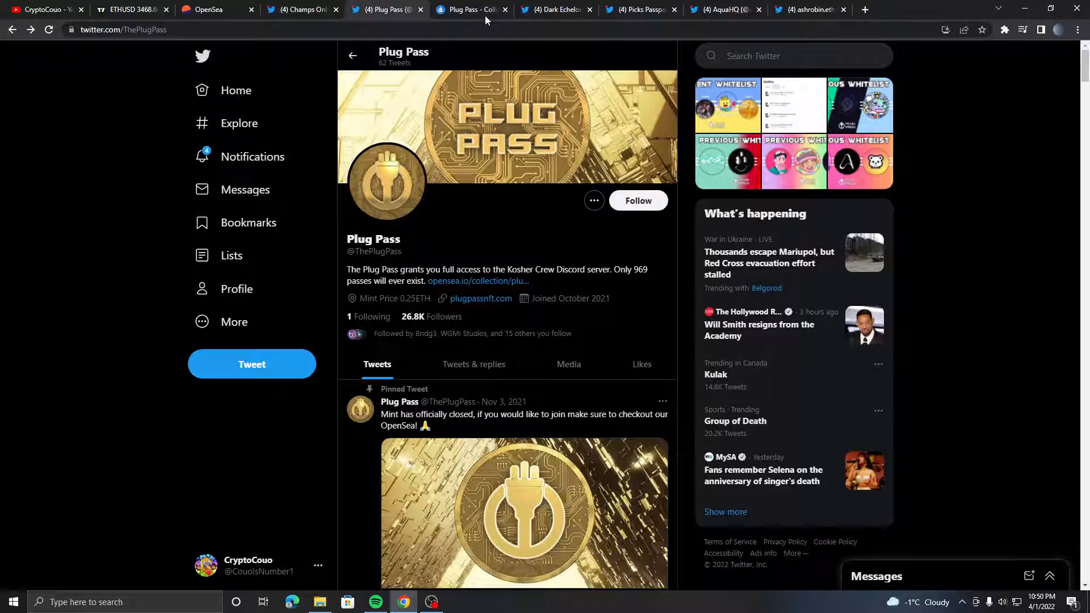
- View the enlarged Current Whitelist image, then bring up recent Twitter searches
scroll("down", 3)
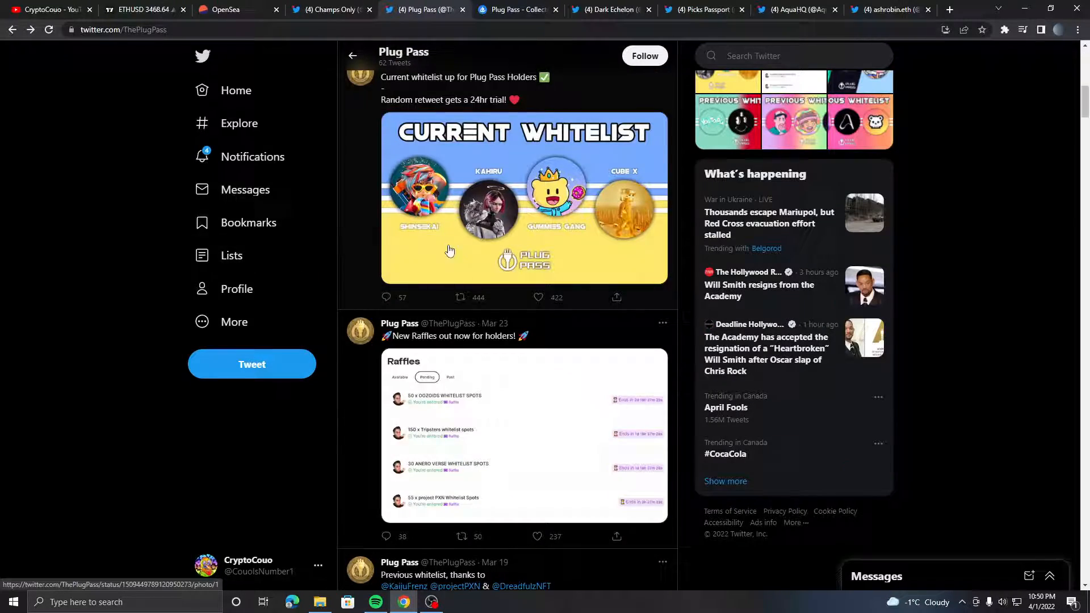
left_click(522, 198)
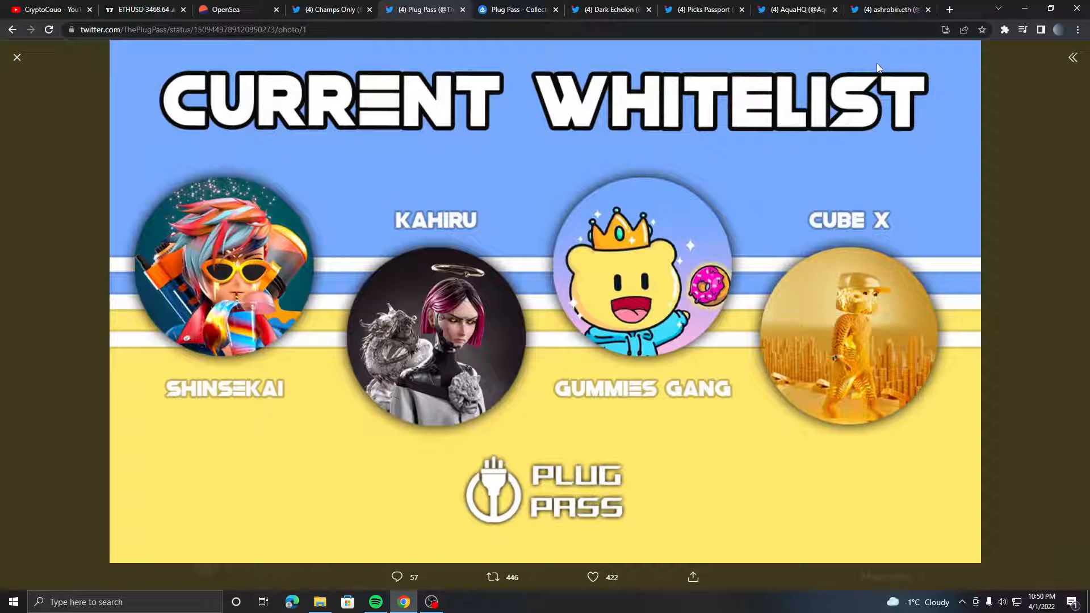
left_click(17, 56)
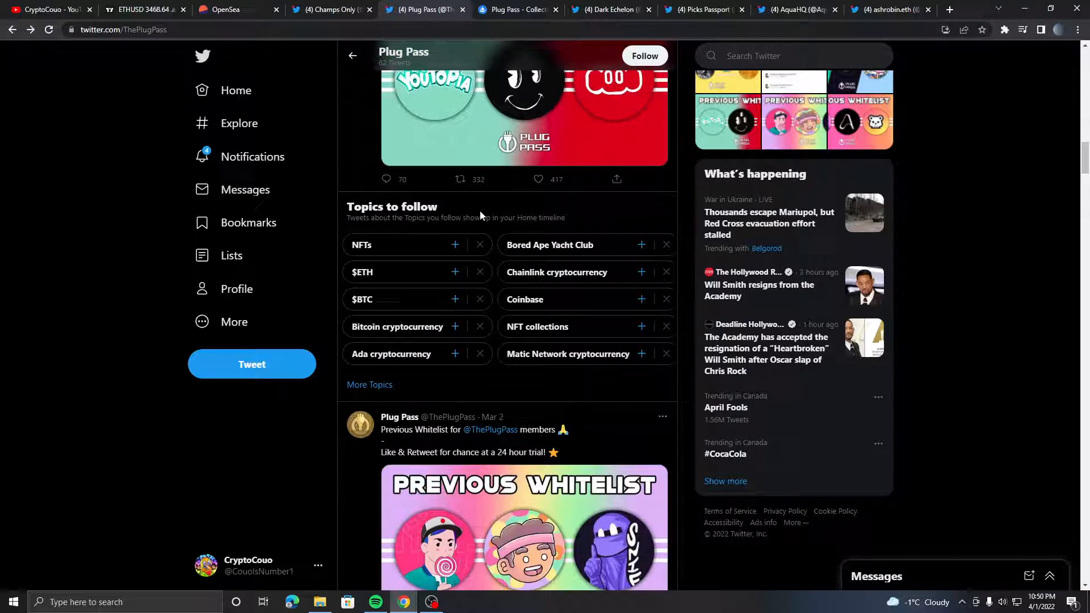
scroll("down", 3)
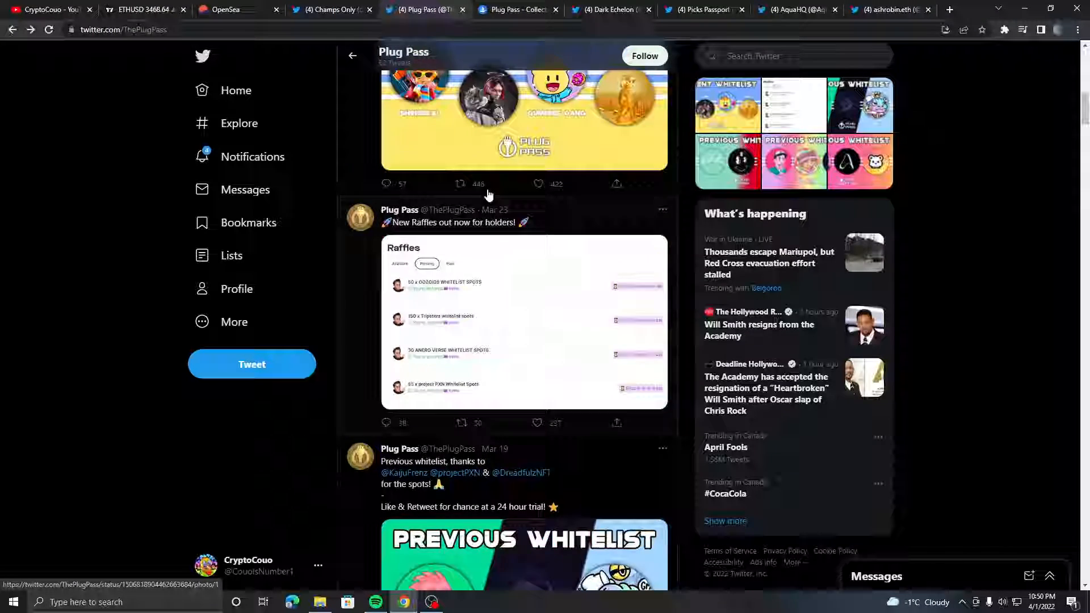
left_click(793, 56)
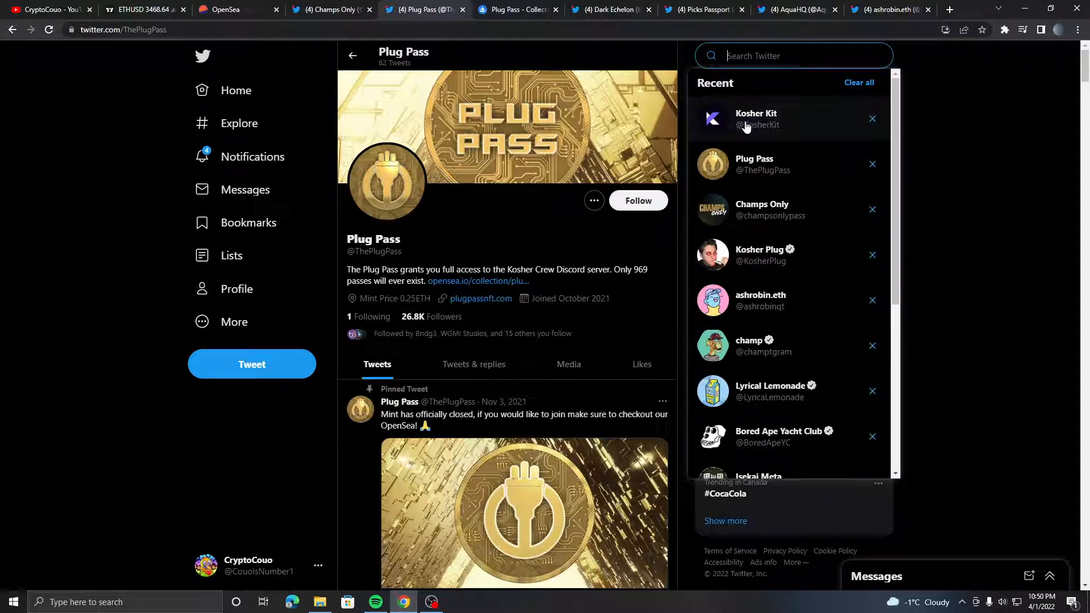
- Open the Kosher Kit profile from recent searches, then return to the Plug Pass OpenSea collection
left_click(755, 118)
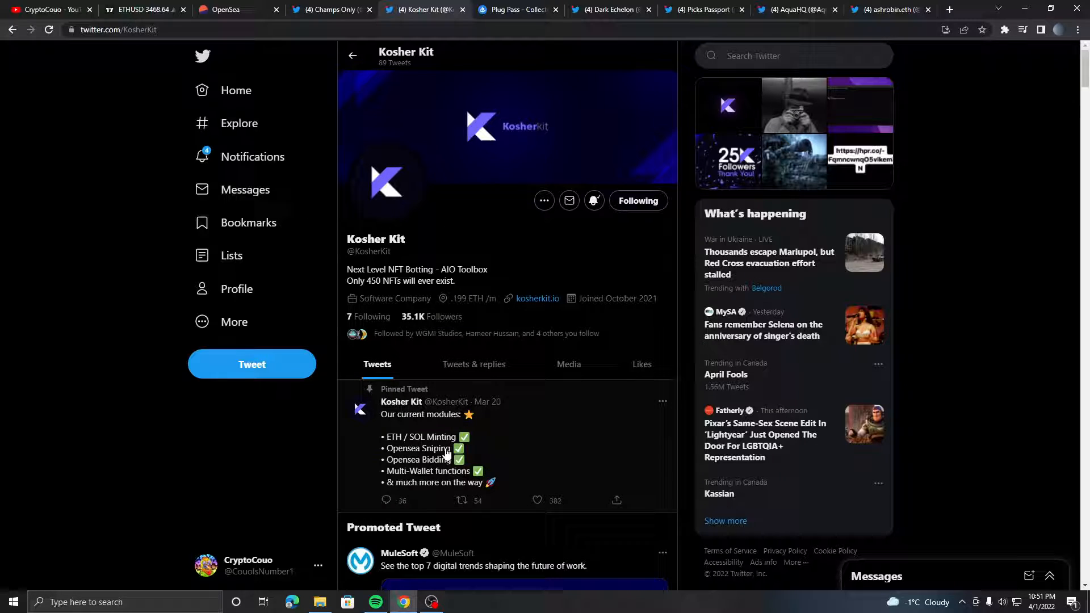
mouse_move(578, 453)
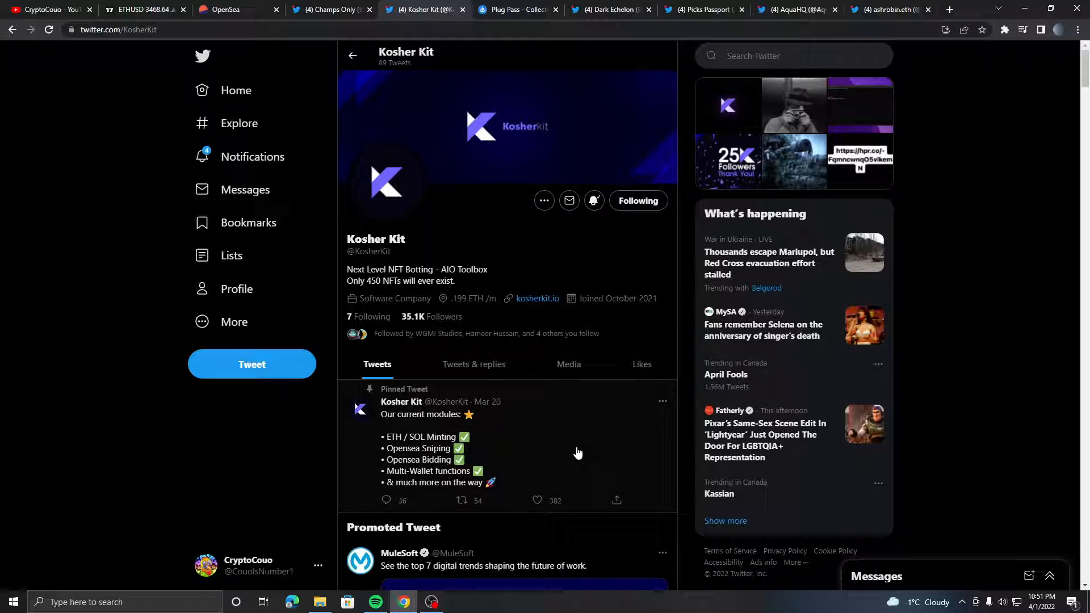
mouse_move(457, 405)
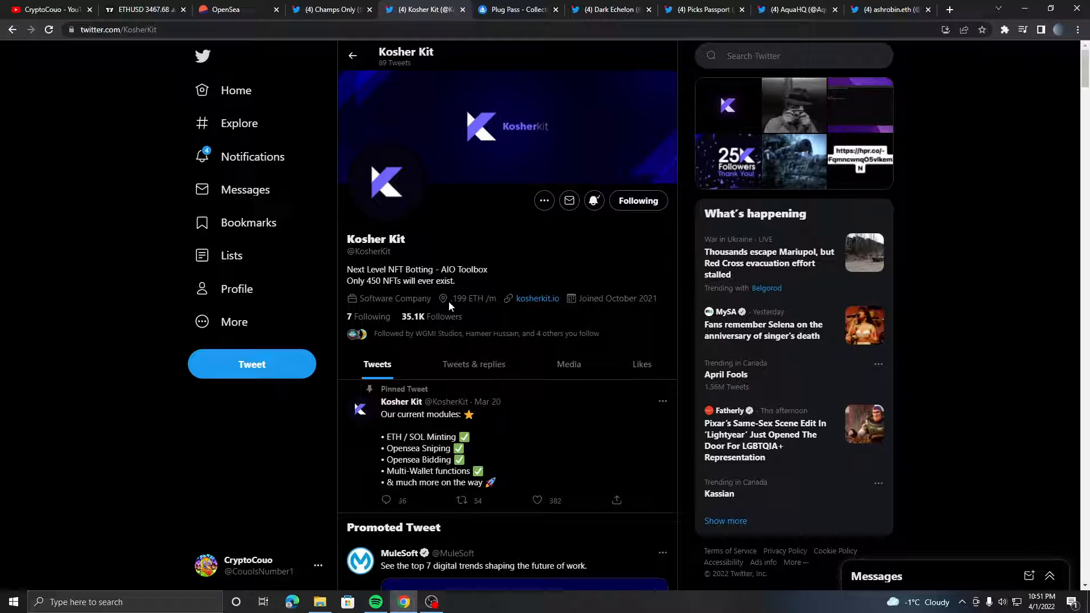
mouse_move(236, 289)
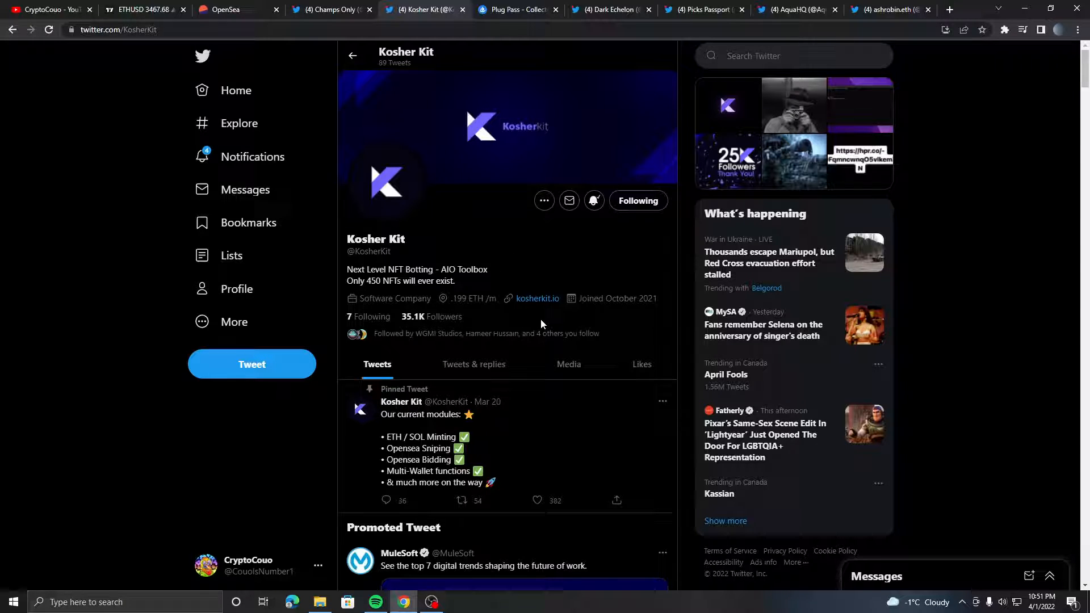
mouse_move(516, 311)
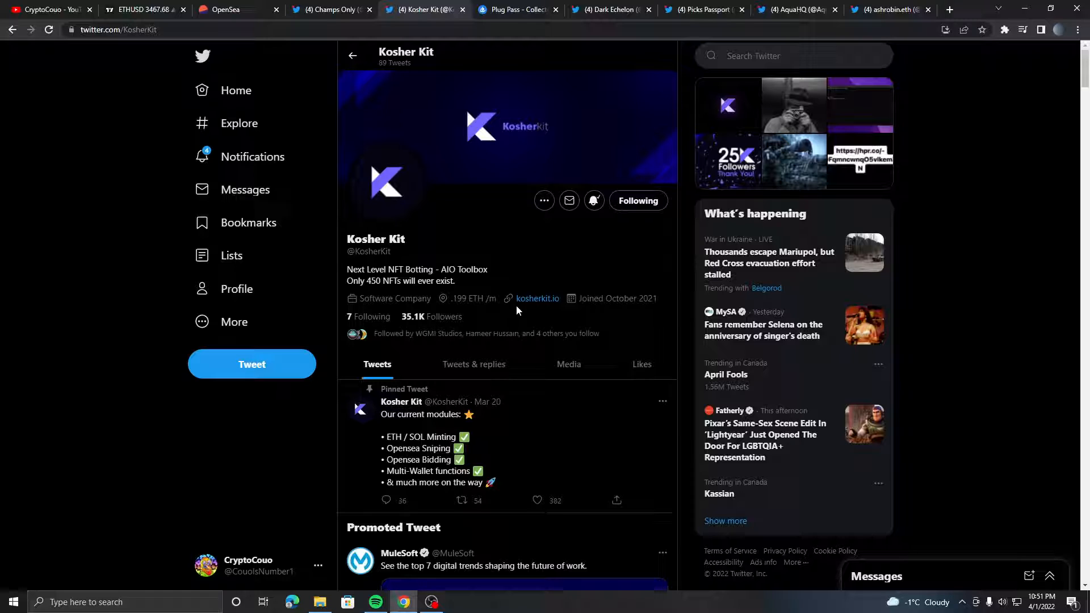
mouse_move(505, 71)
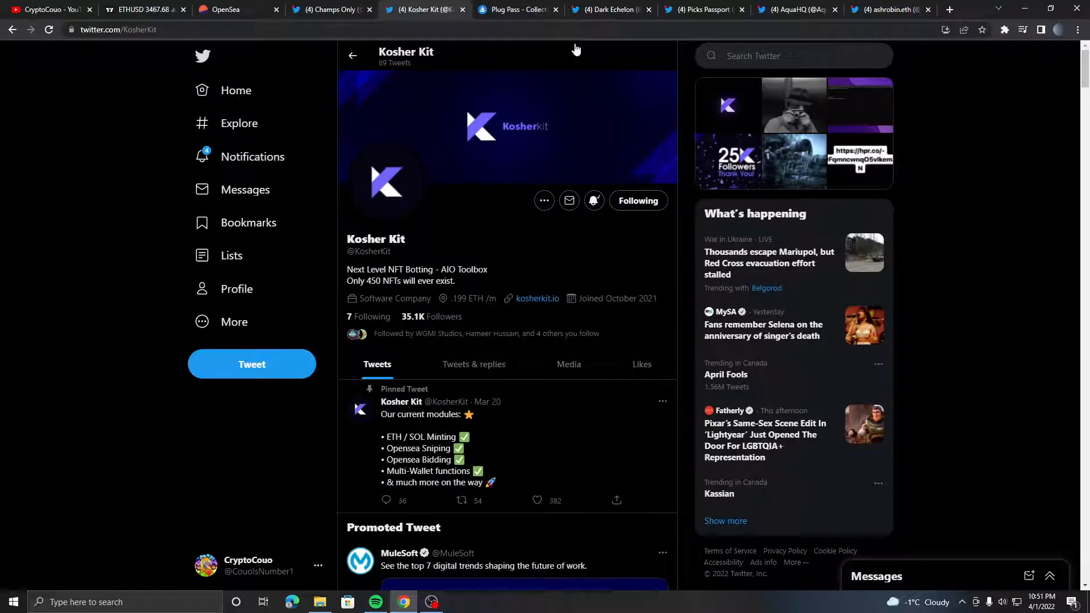
left_click(516, 9)
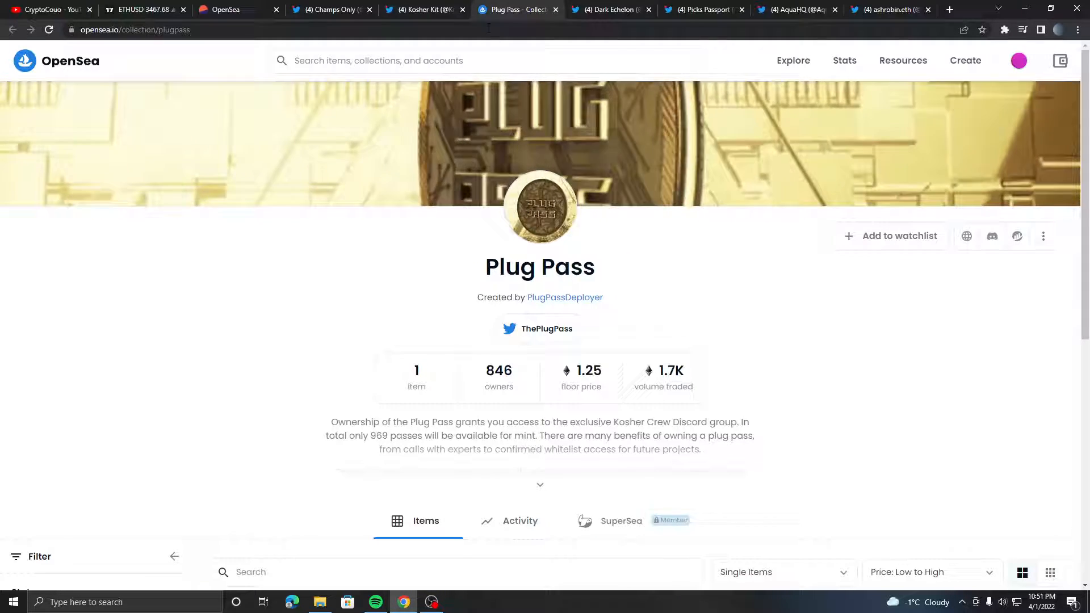
- Close the Plug Pass OpenSea collection tab
left_click(607, 9)
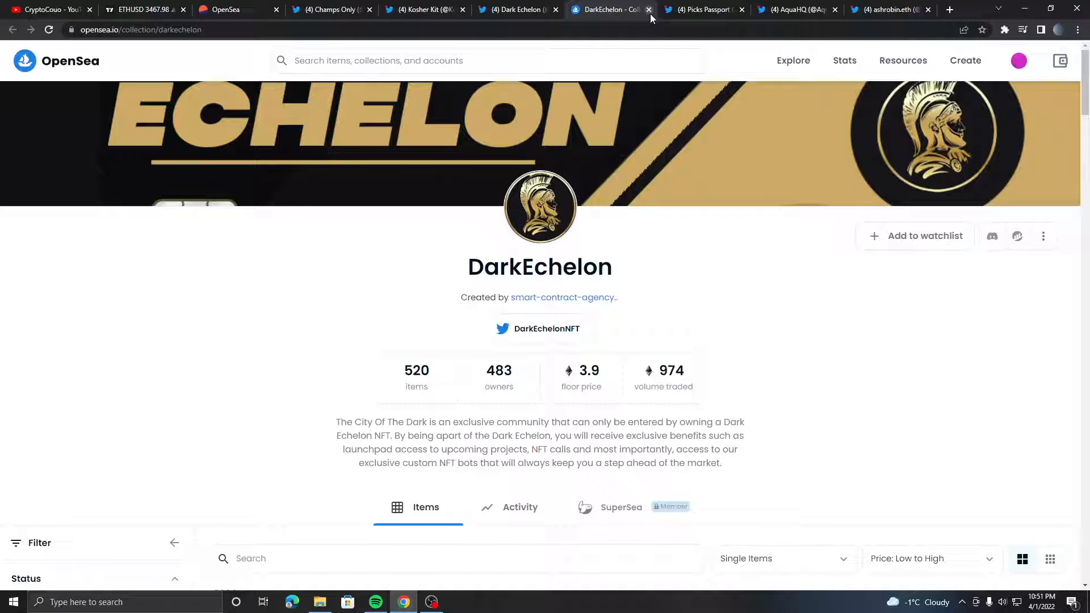
- Switch to the Dark Echelon profile and view then close a partnership image
left_click(571, 9)
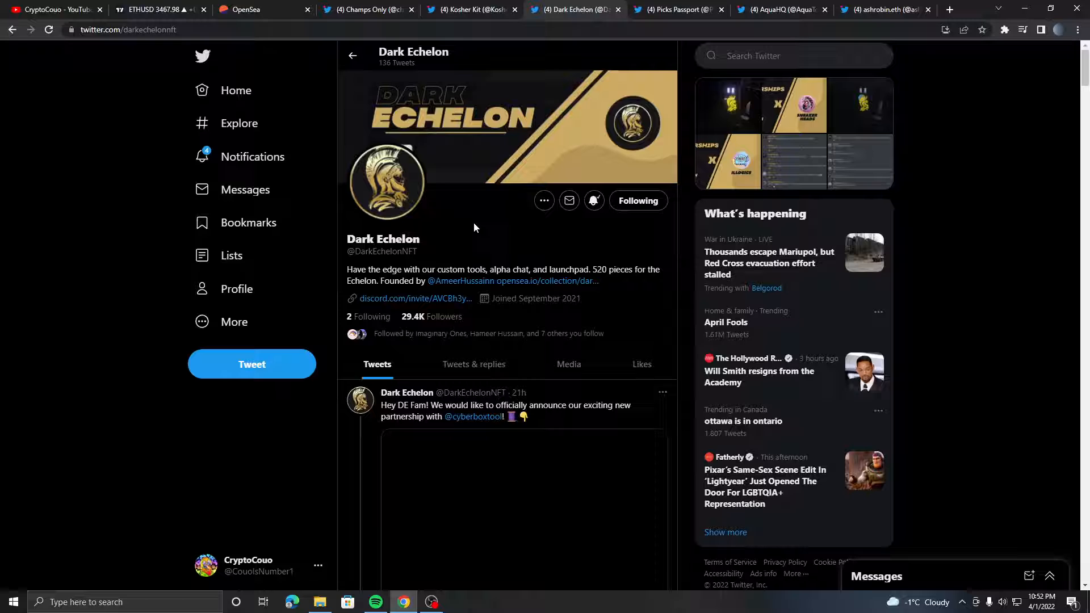
scroll("down", 3)
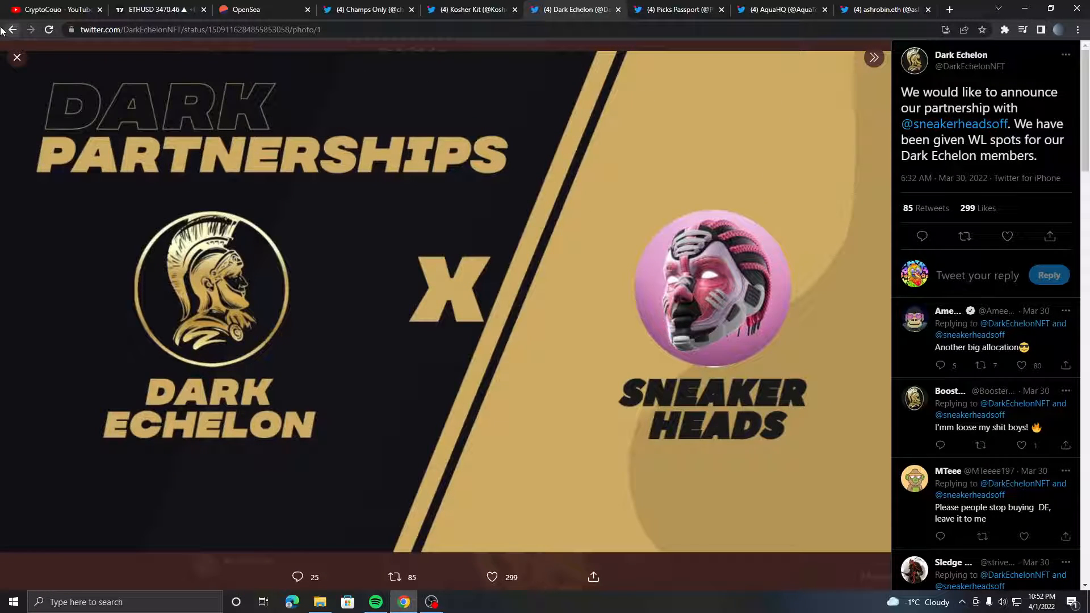
left_click(16, 57)
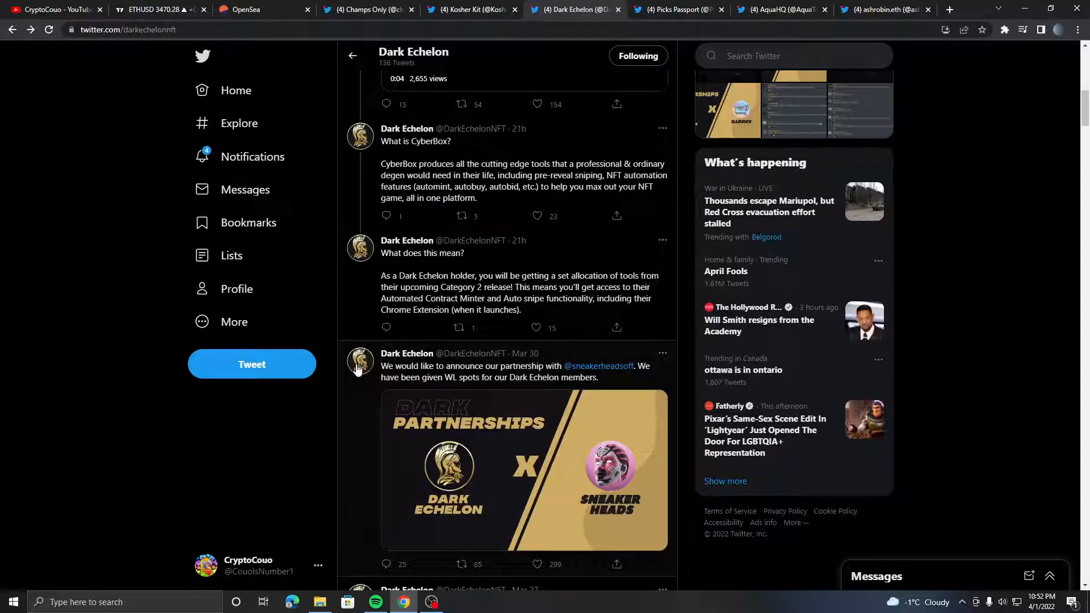
scroll("down", 3)
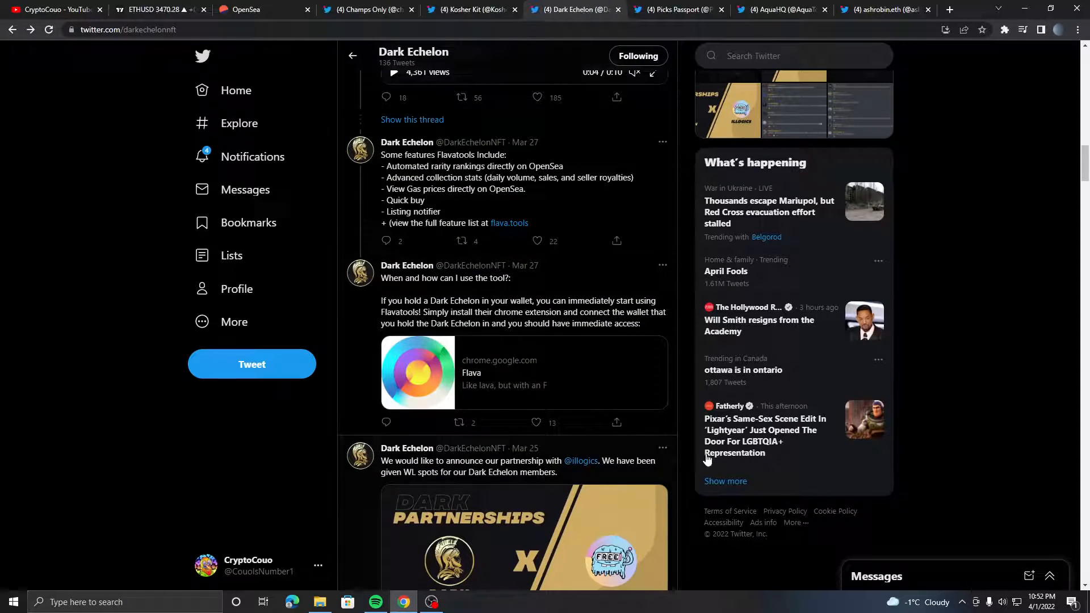
mouse_move(524, 372)
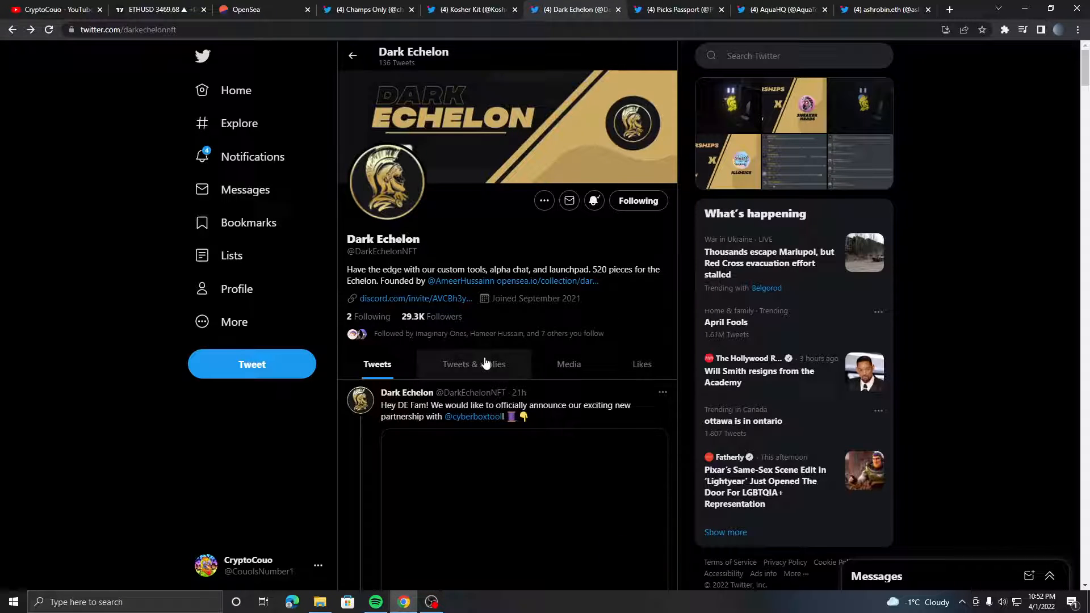
- Scroll through more Dark Echelon partnership posts, then switch to Picks Passport
scroll("down", 3)
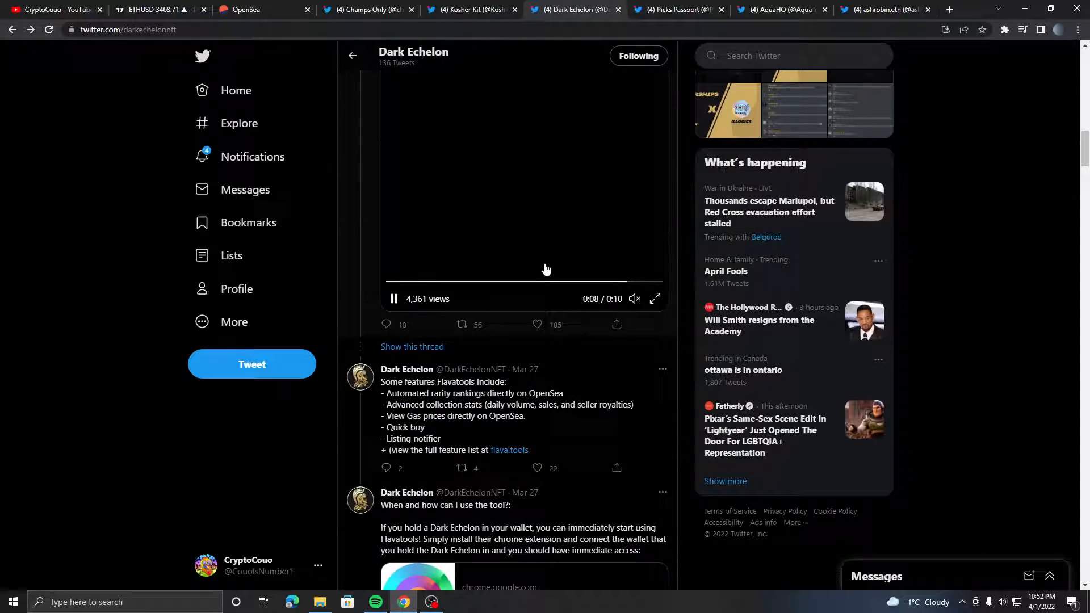
left_click(392, 298)
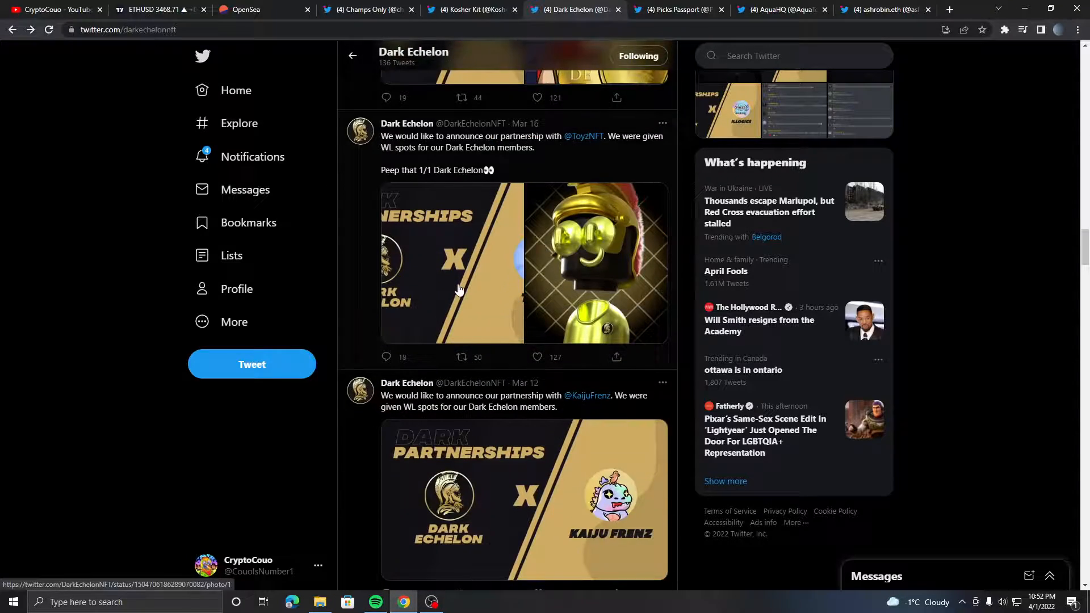
scroll("down", 3)
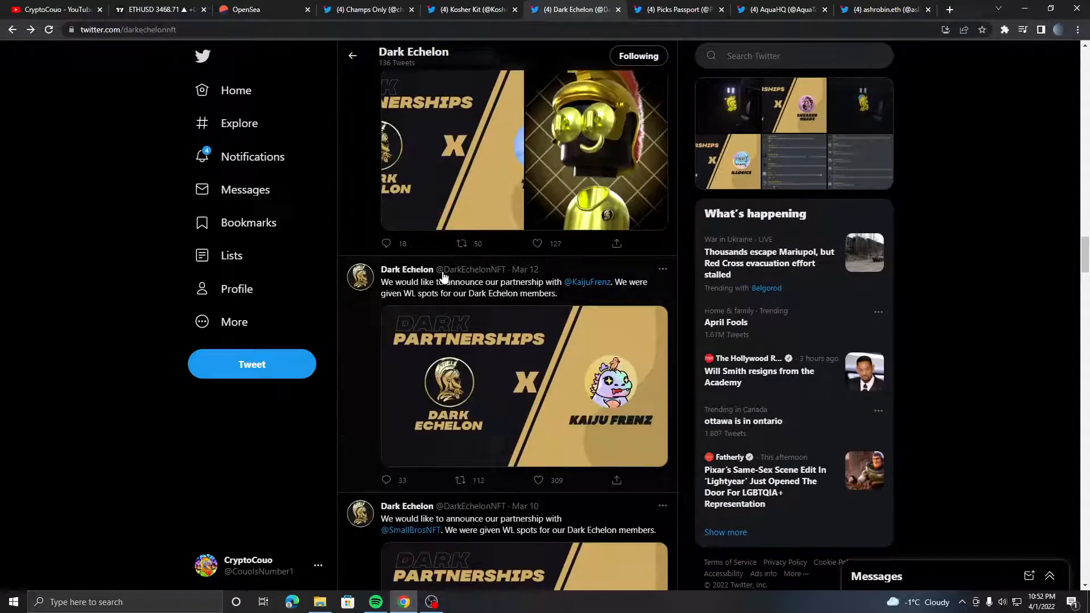
left_click(678, 9)
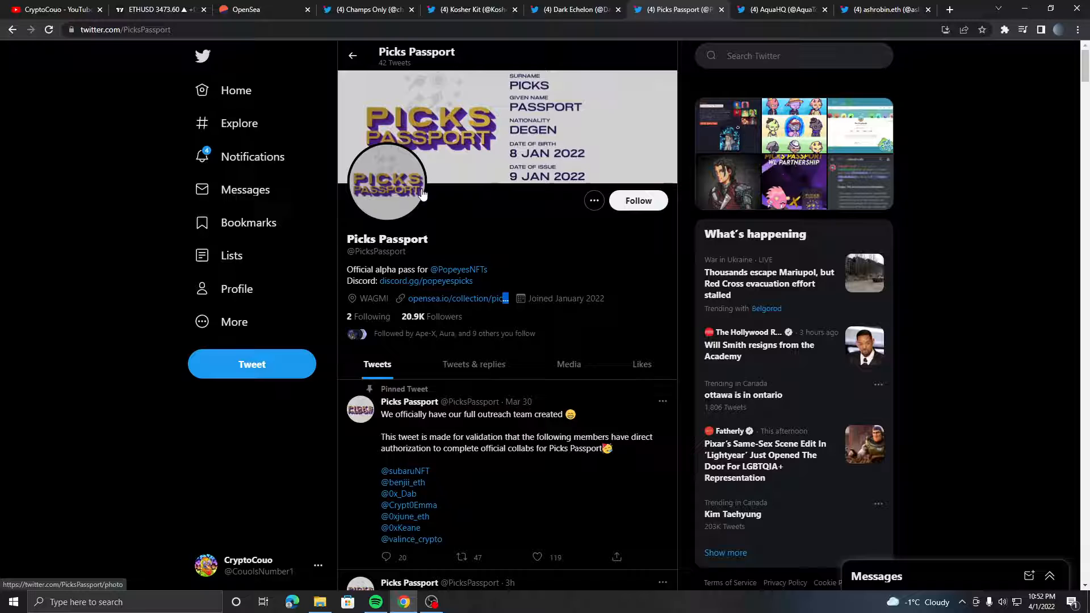
- Review the Picks Passport OpenSea collection (0.41 floor, 1.2K owners) and its activity, then reopen it
left_click(452, 298)
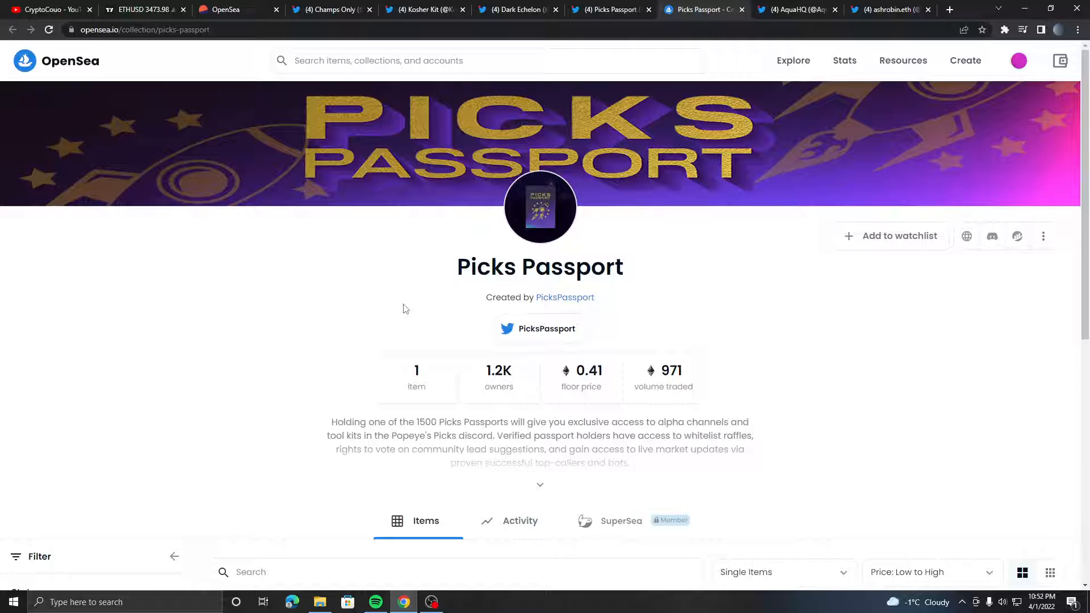
left_click(518, 521)
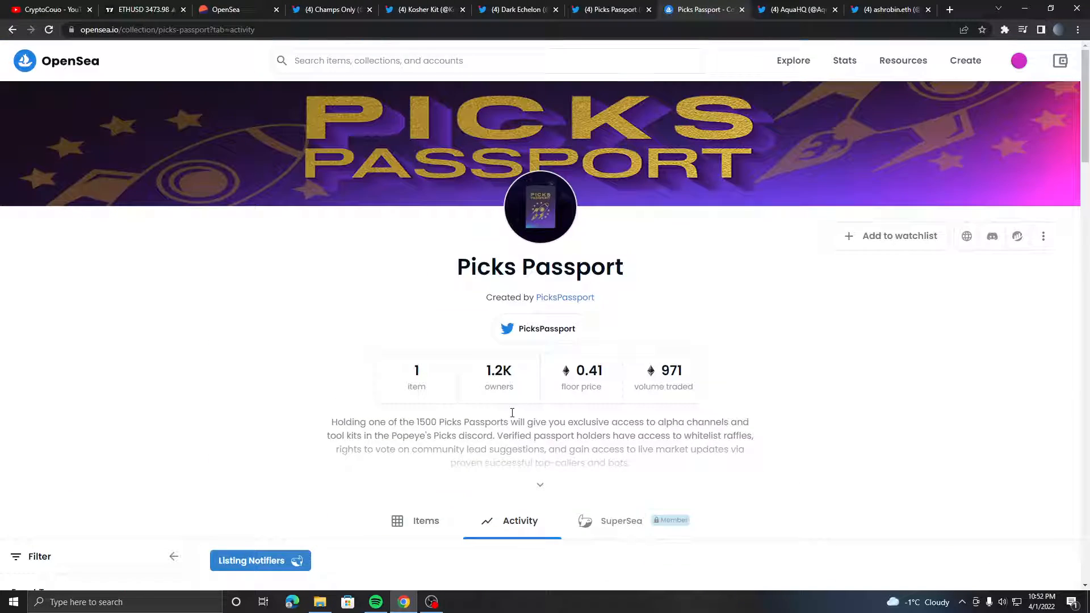
scroll("down", 3)
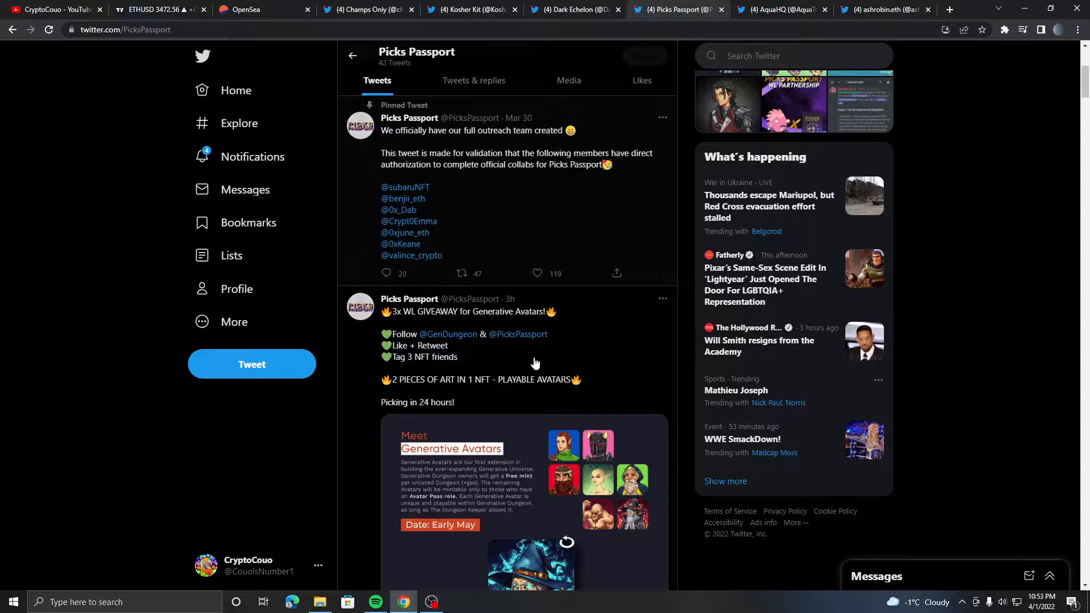
scroll("down", 3)
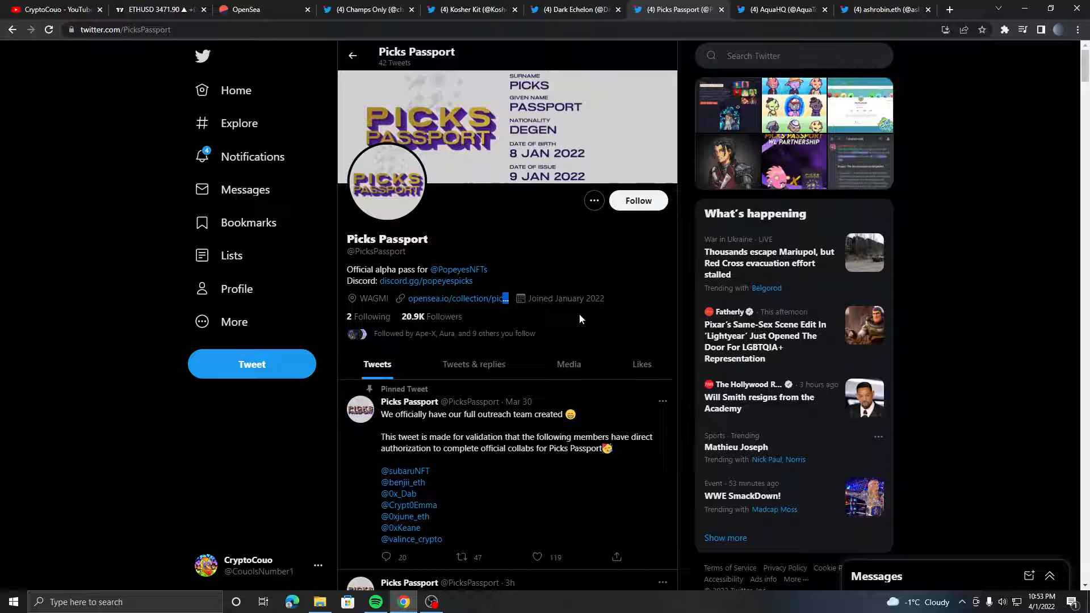
mouse_move(405, 223)
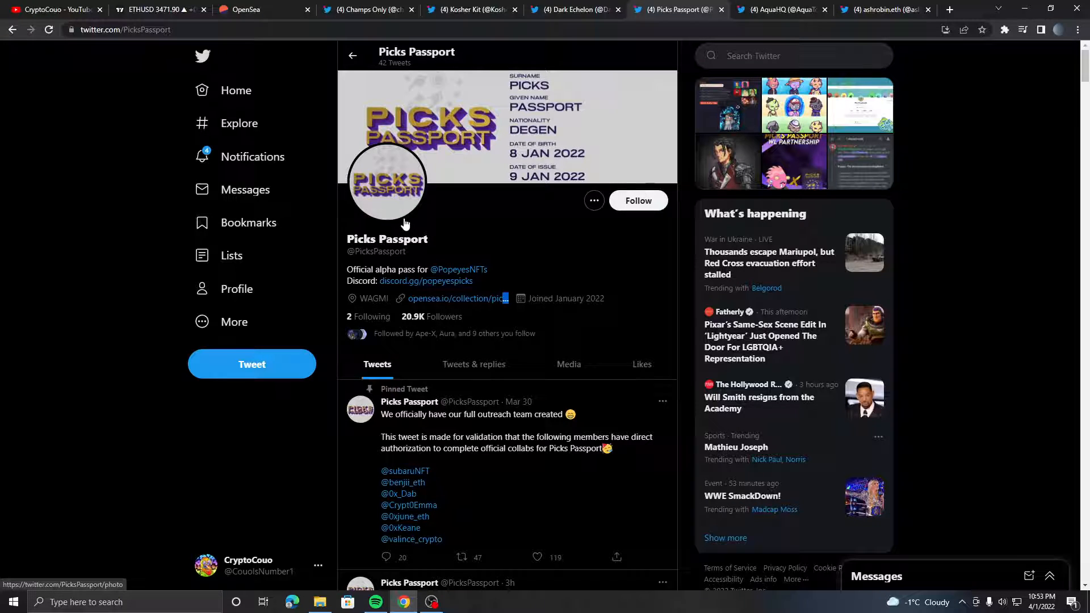
mouse_move(660, 230)
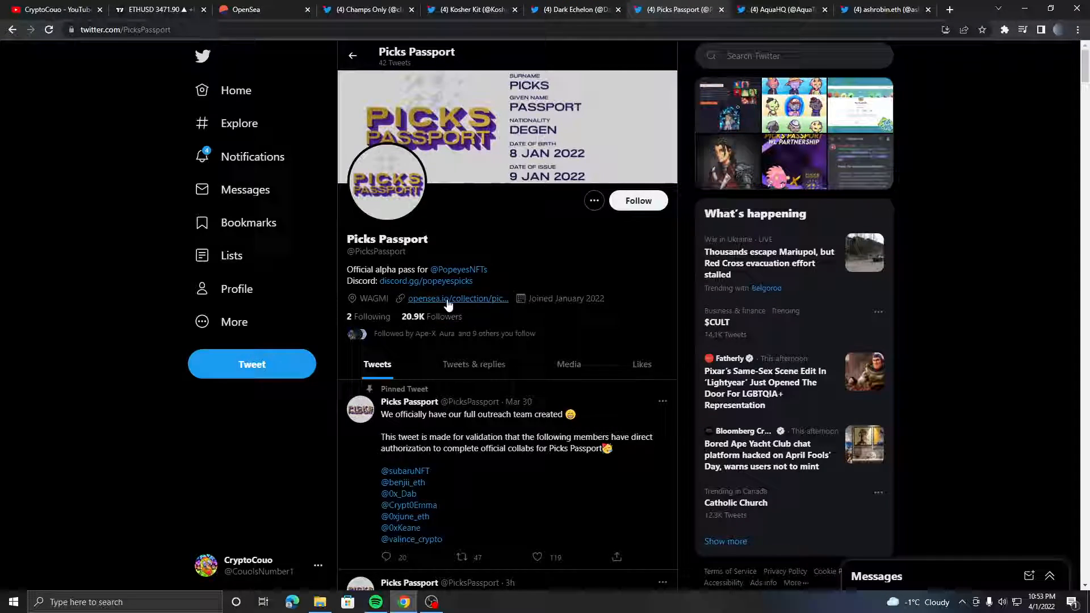
left_click(456, 298)
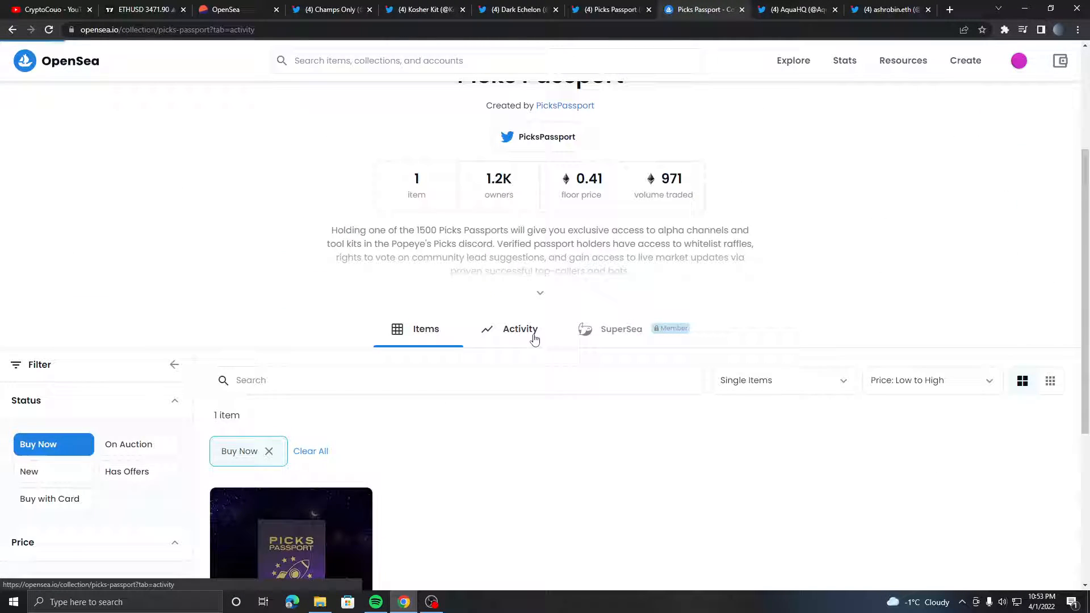
- Show the Picks Passport 90-day sales chart: 0.5514 average price, 970.99 volume
left_click(520, 329)
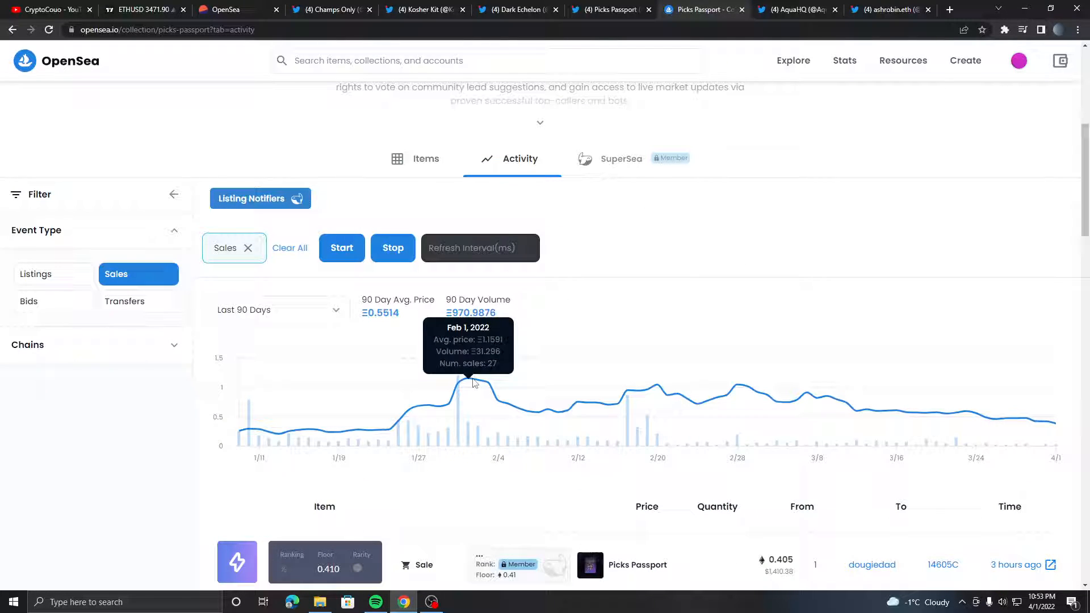
mouse_move(735, 391)
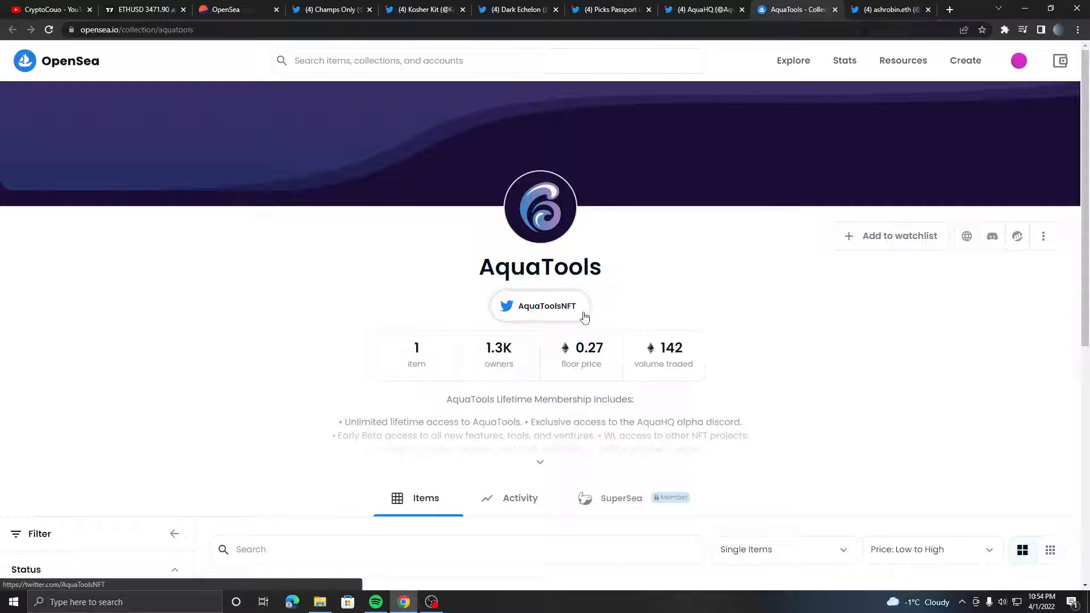
- Scroll the AquaTools collection page (0.27 floor, 1.3K owners) toward the AquaHQ Twitter profile
scroll("down", 3)
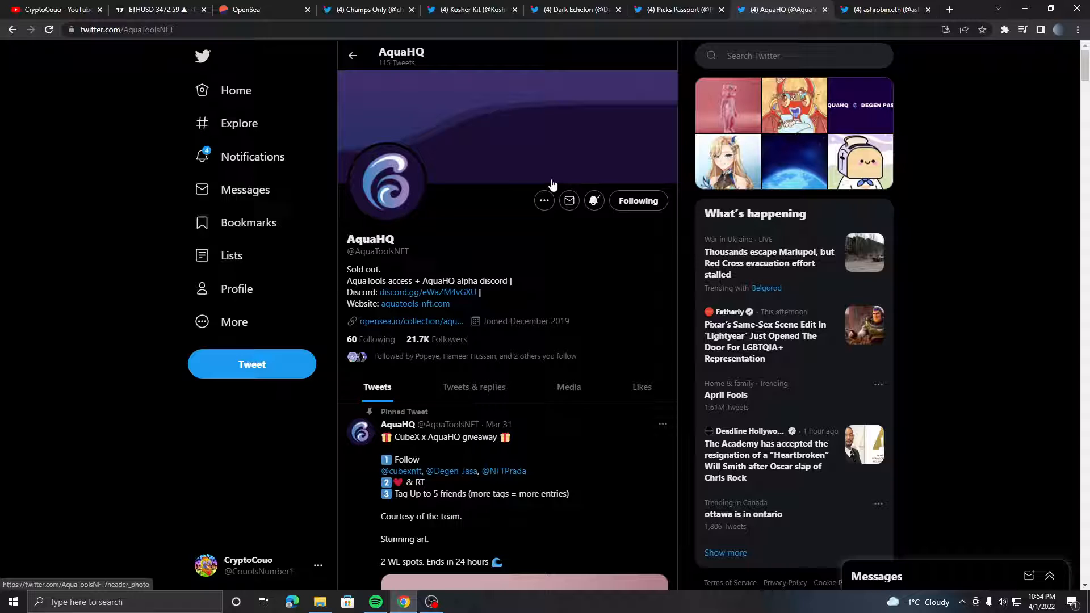
scroll("down", 3)
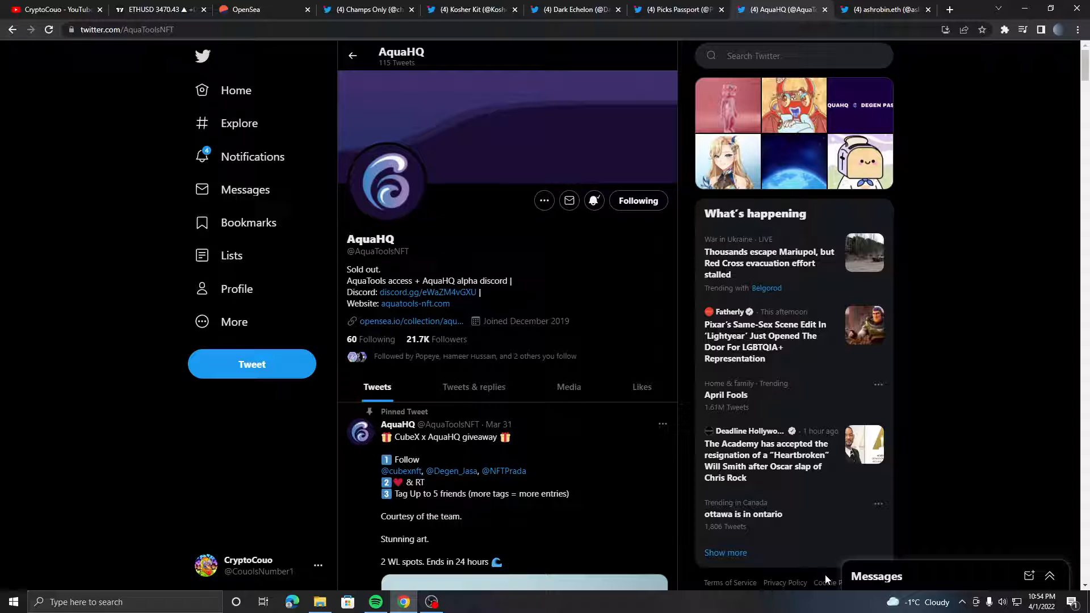
- Open the ashrobin.eth Twitter profile and scroll through its Flower Fam giveaway and market tweets
left_click(883, 9)
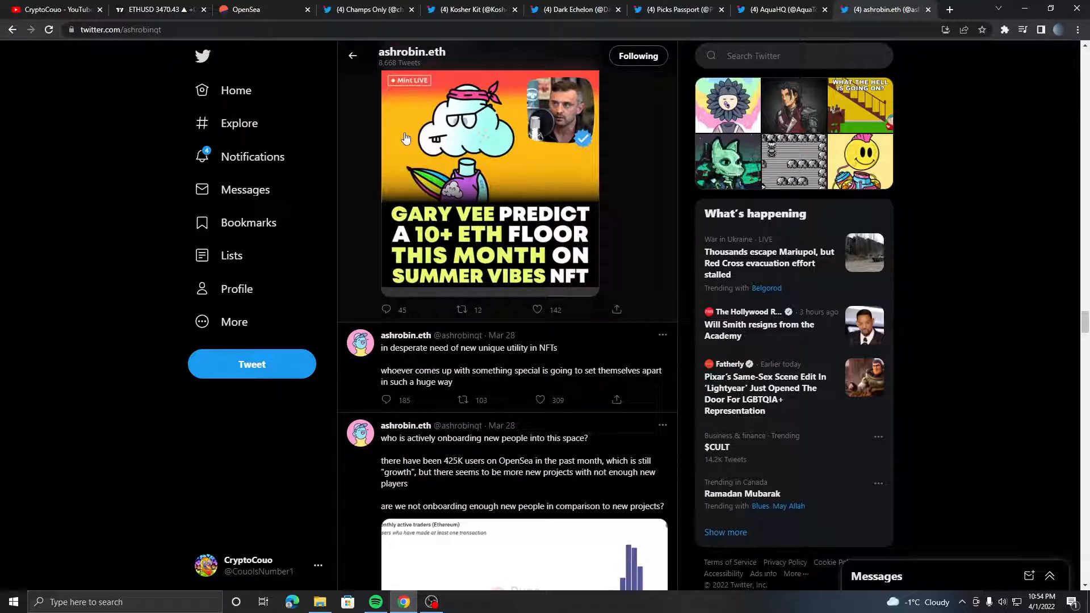
scroll("down", 3)
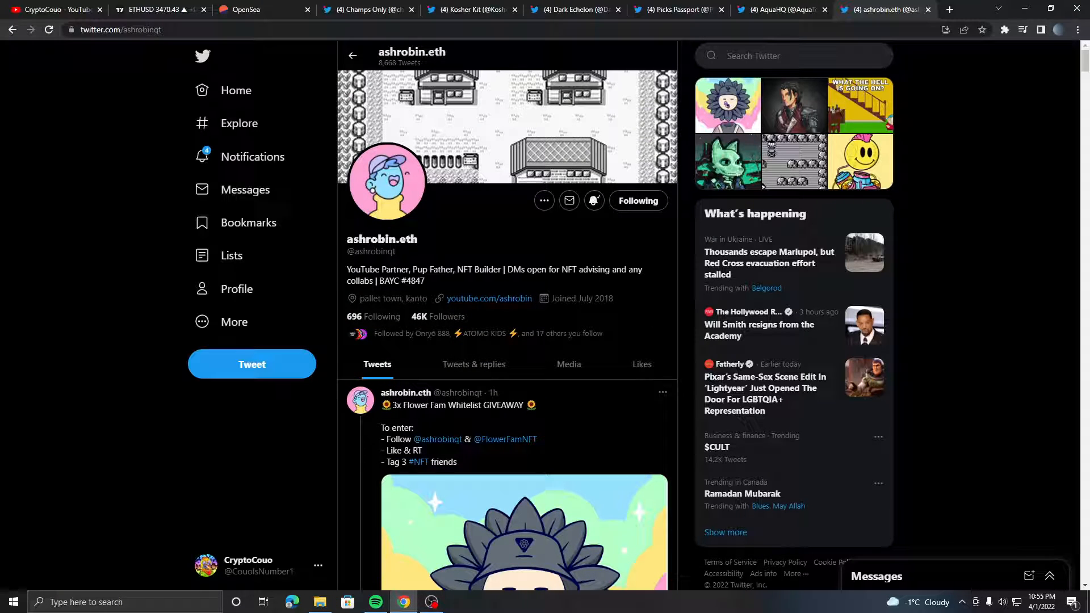
scroll("down", 3)
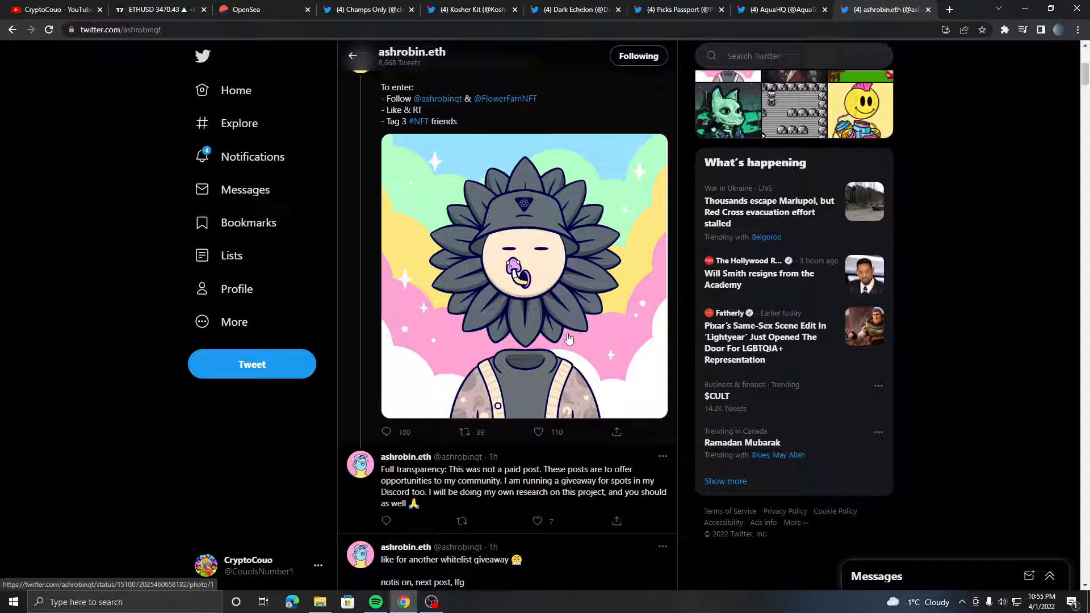
scroll("down", 3)
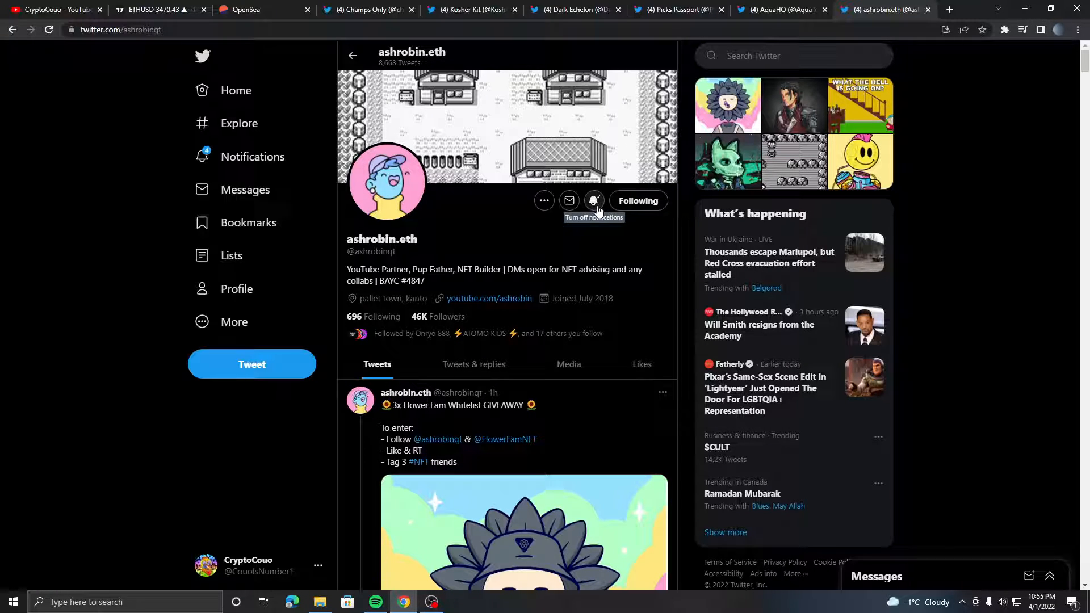
scroll("down", 3)
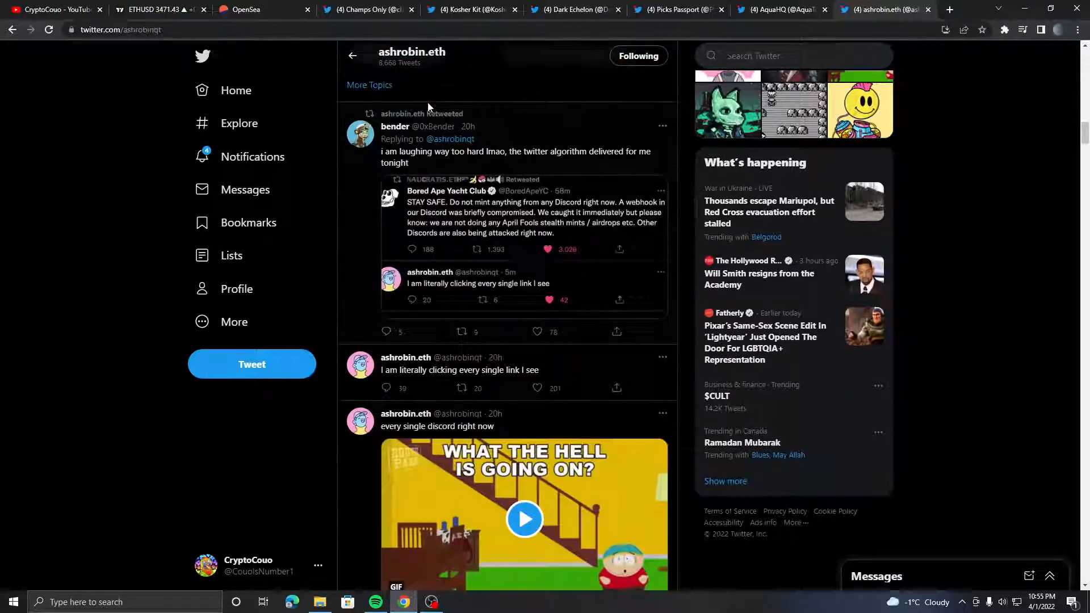
scroll("down", 3)
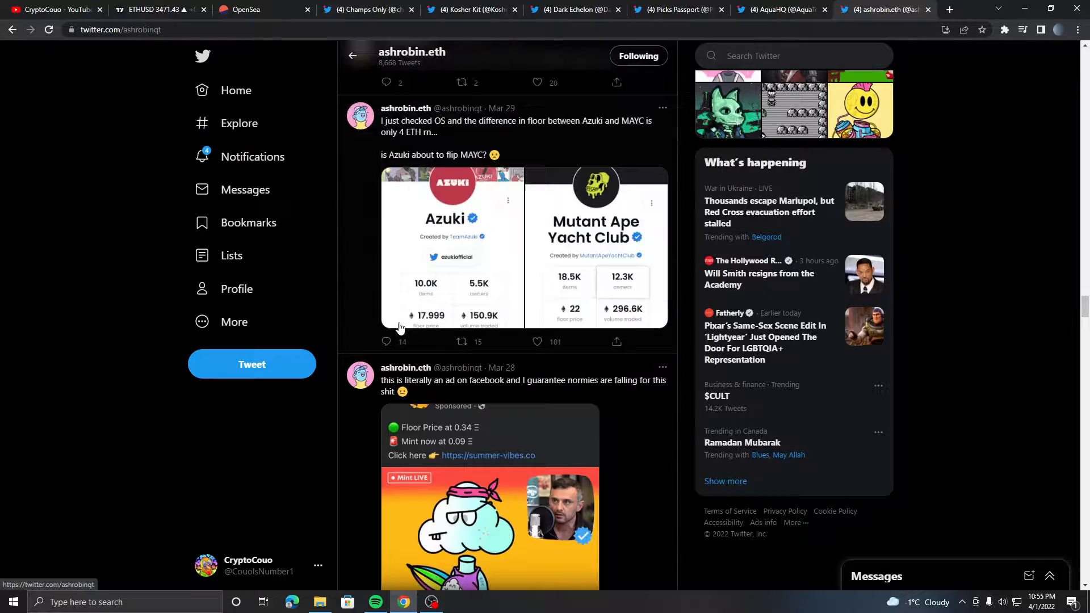
scroll("down", 3)
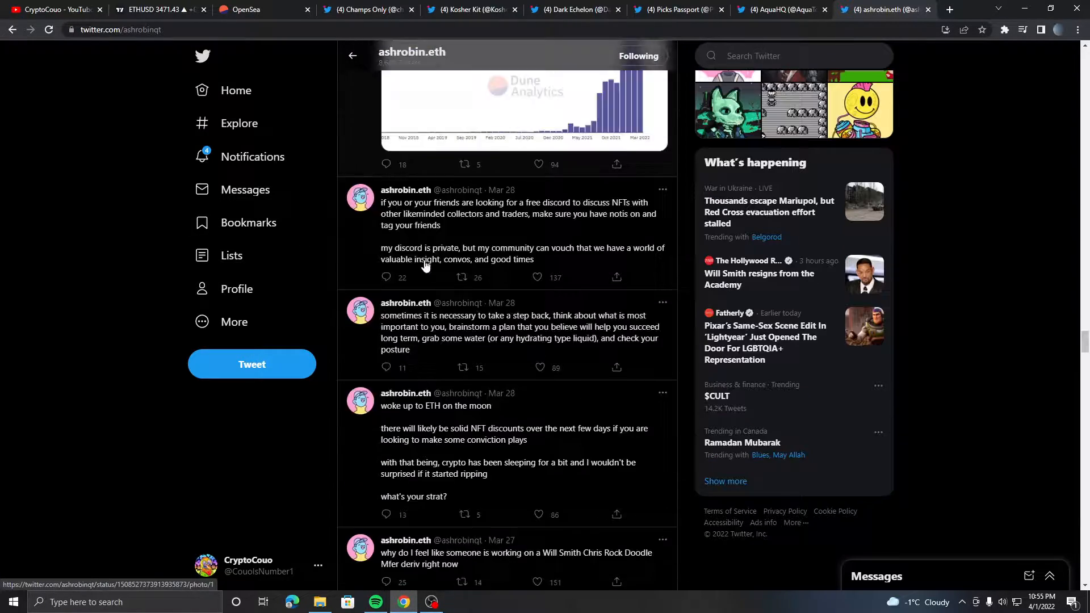
scroll("down", 3)
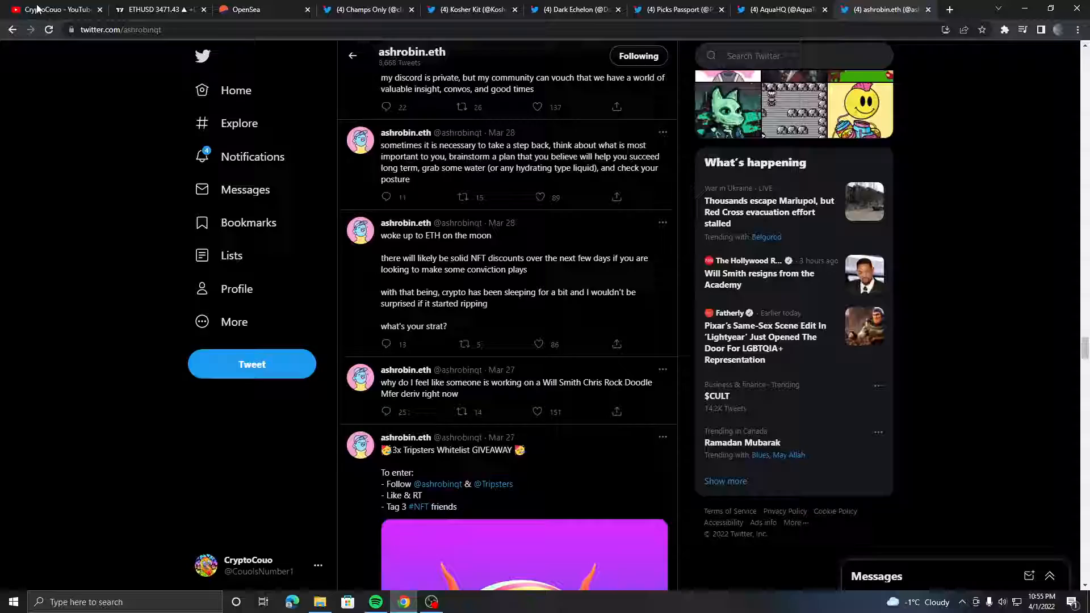
- Return to the CryptoCouo YouTube channel home, then bring up OBS from the taskbar
left_click(55, 9)
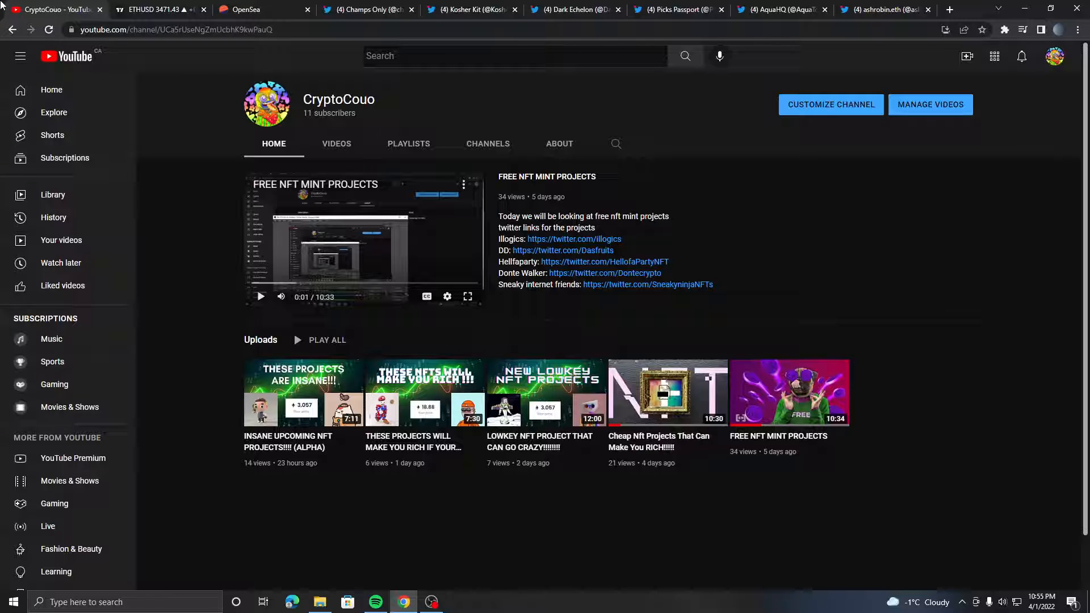
left_click(431, 602)
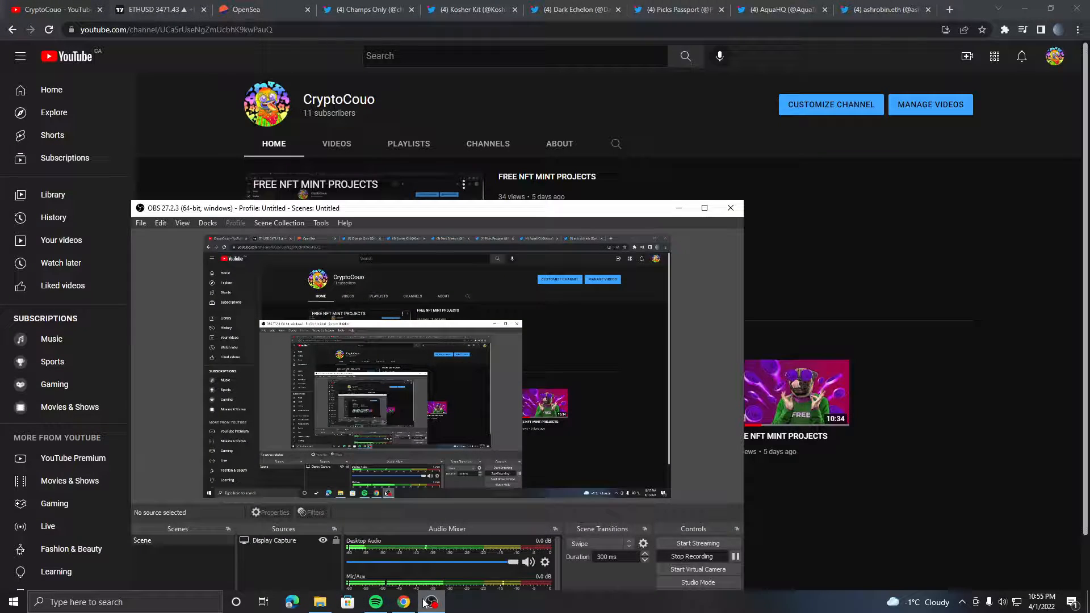